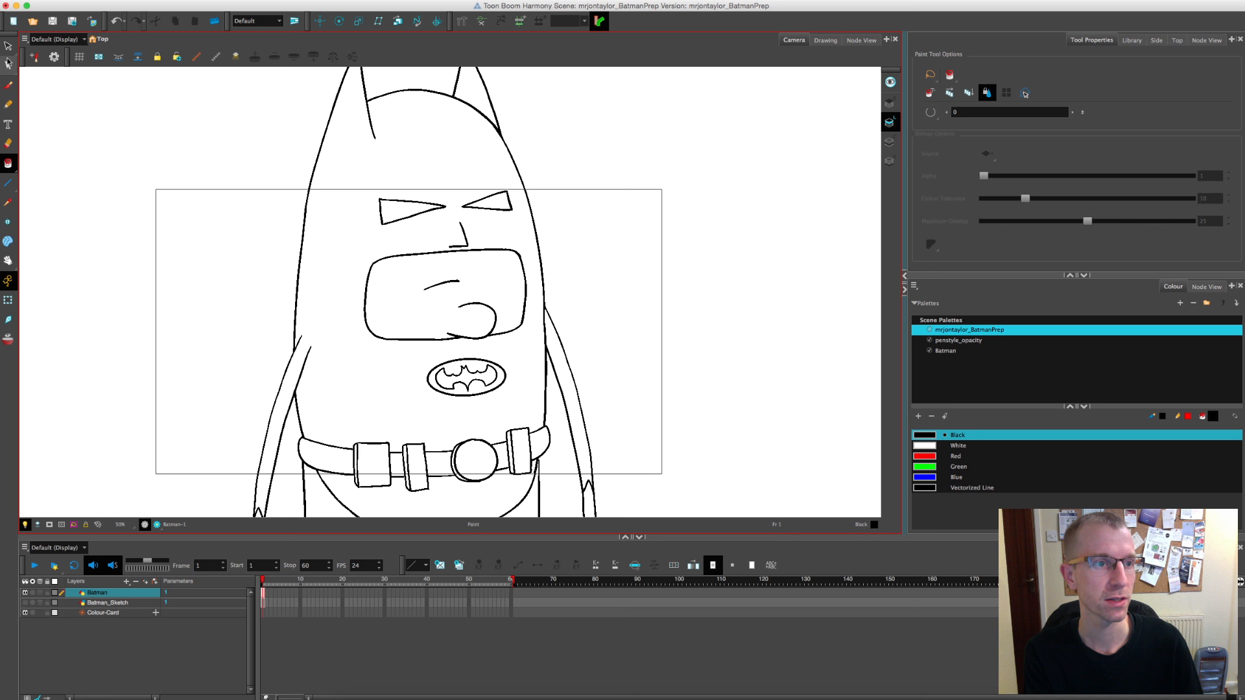
mouse_move(9, 164)
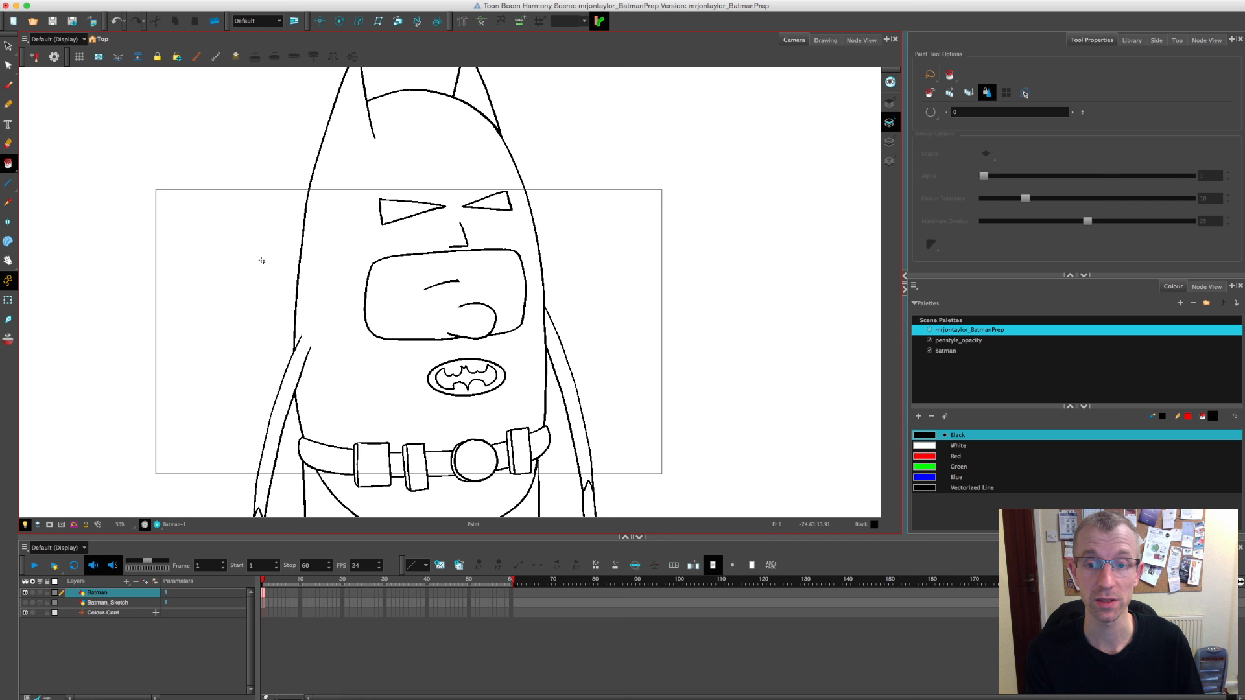
Step: Pick the Red swatch as the current colour while Batman stays uncoloured
click(439, 176)
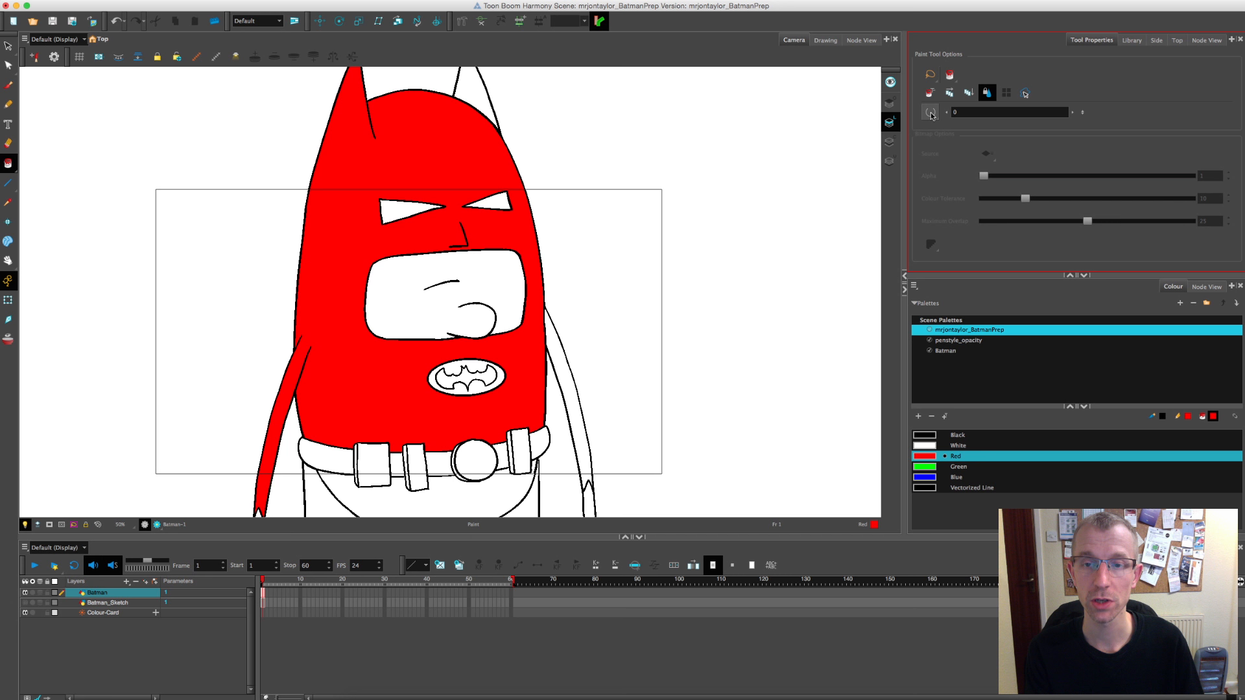
click(929, 111)
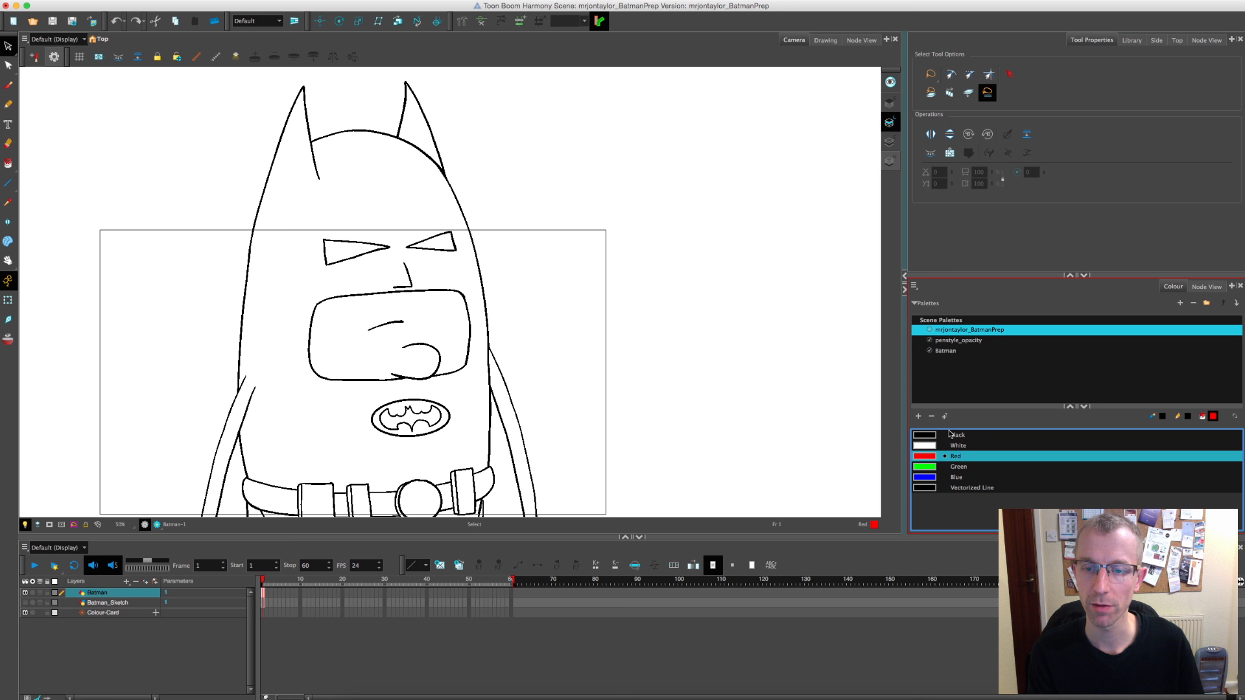
mouse_move(1214, 417)
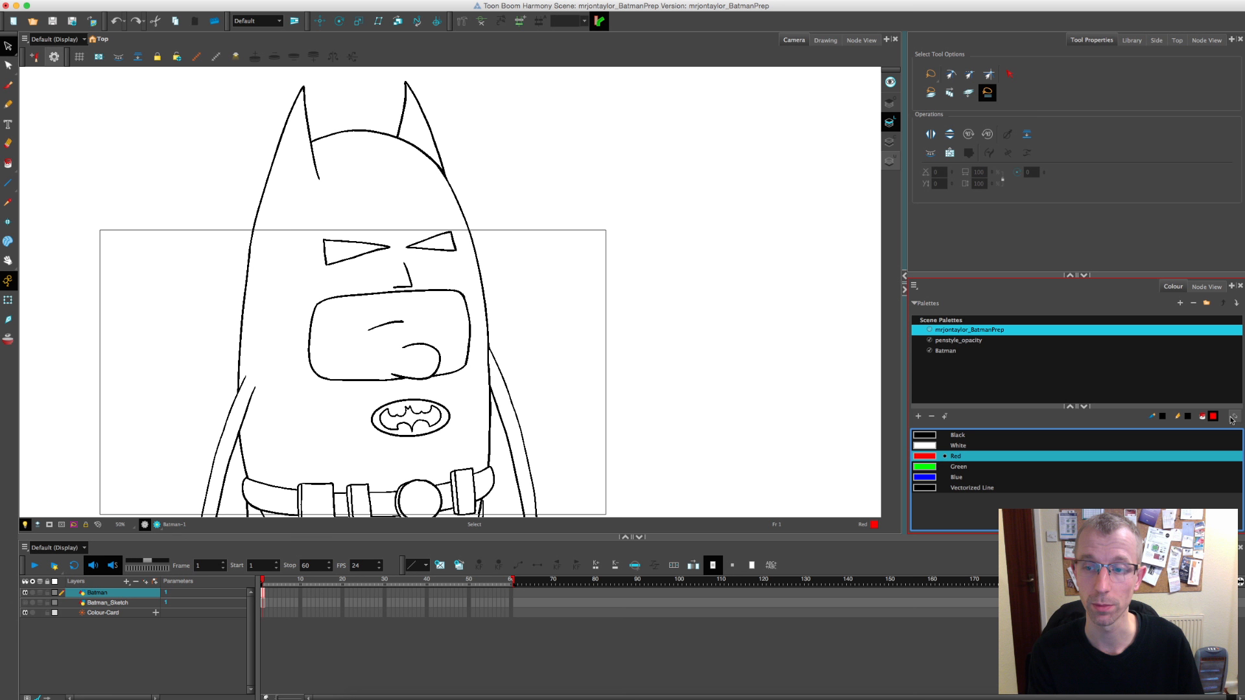
mouse_move(1199, 427)
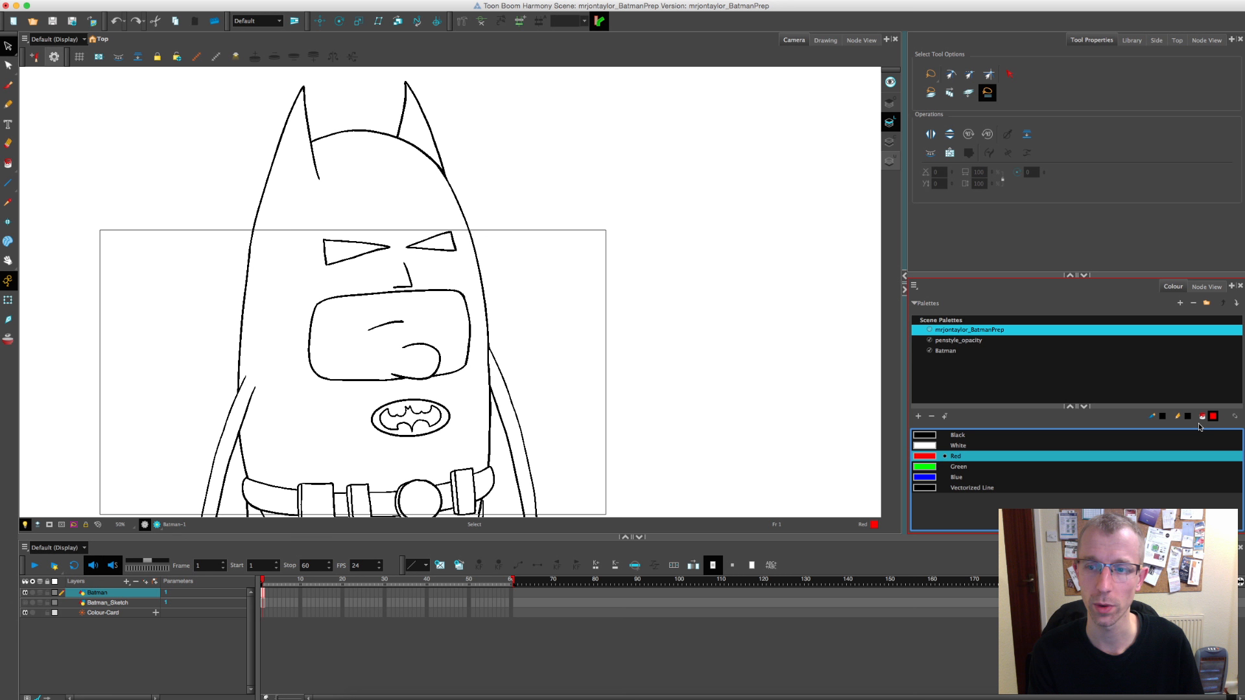
Step: Draw a black stick figure right of Batman and fill its body red
click(959, 446)
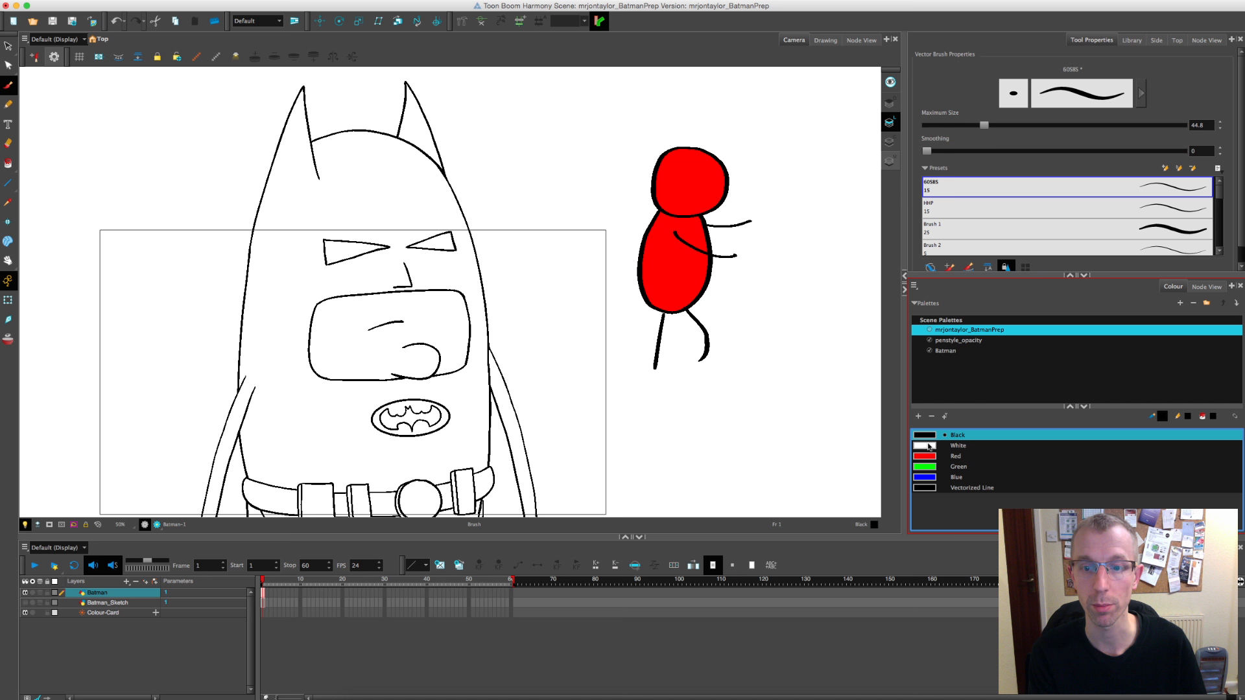
Step: Brush a white face and paint blue feet on the practice figure, then delete it
click(958, 446)
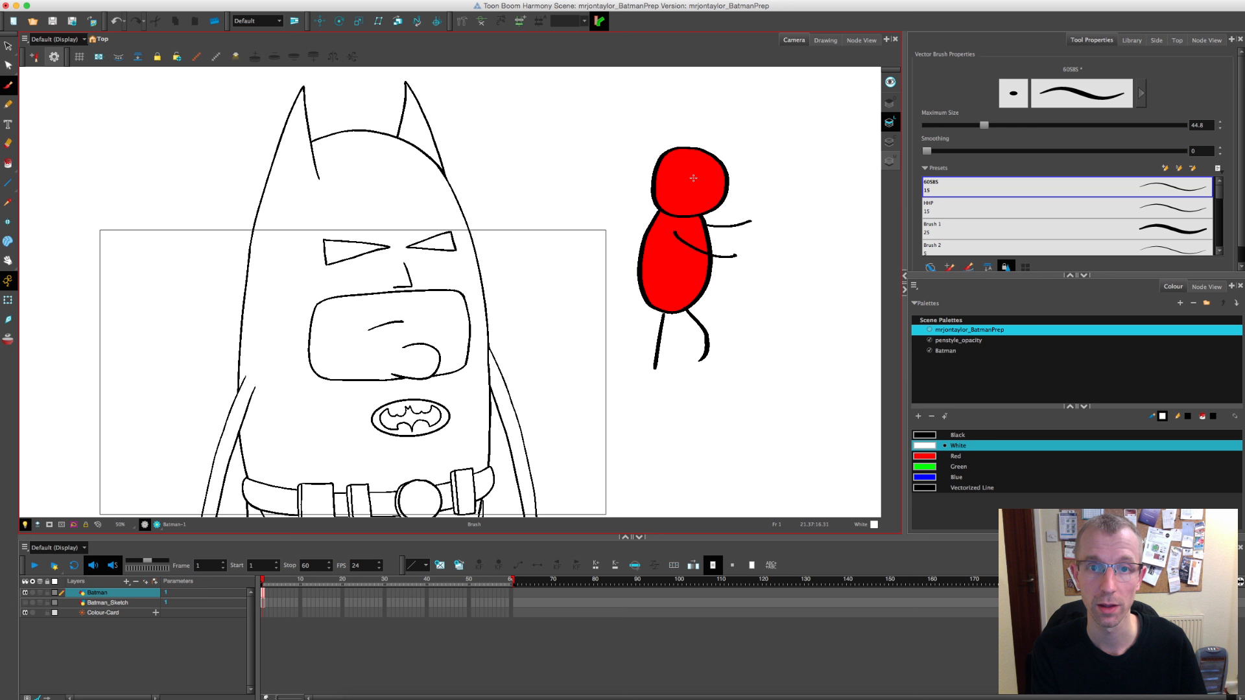
drag(687, 171, 714, 190)
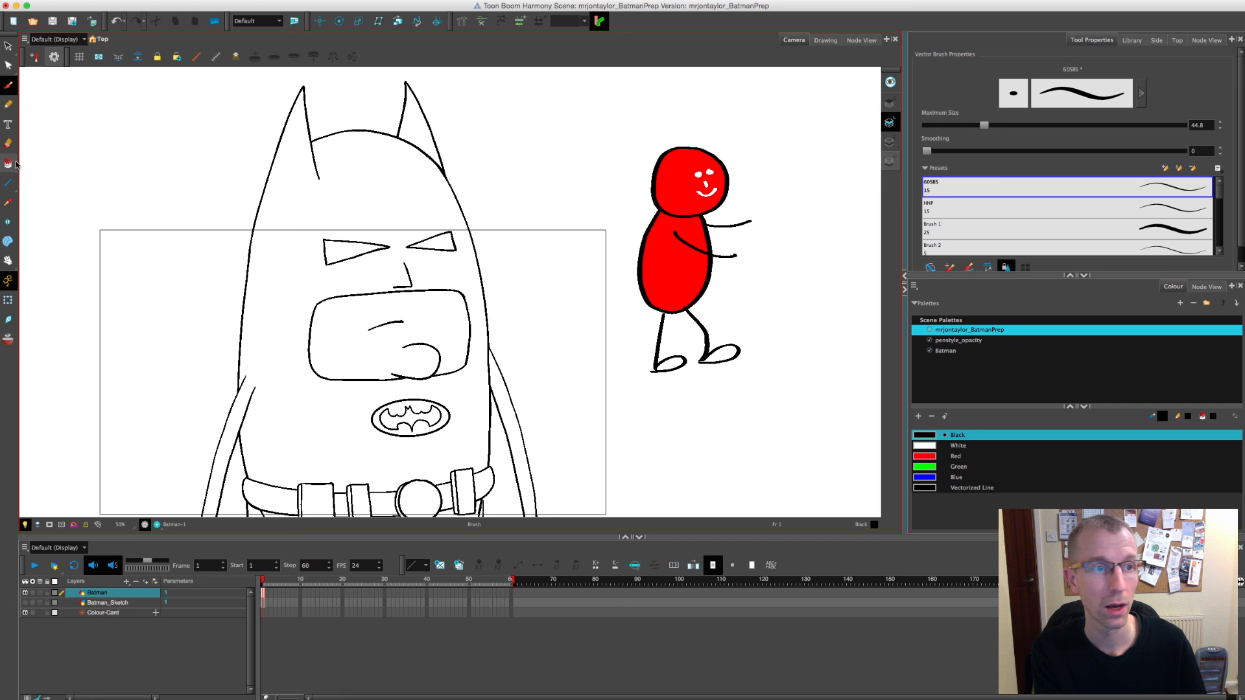
click(7, 163)
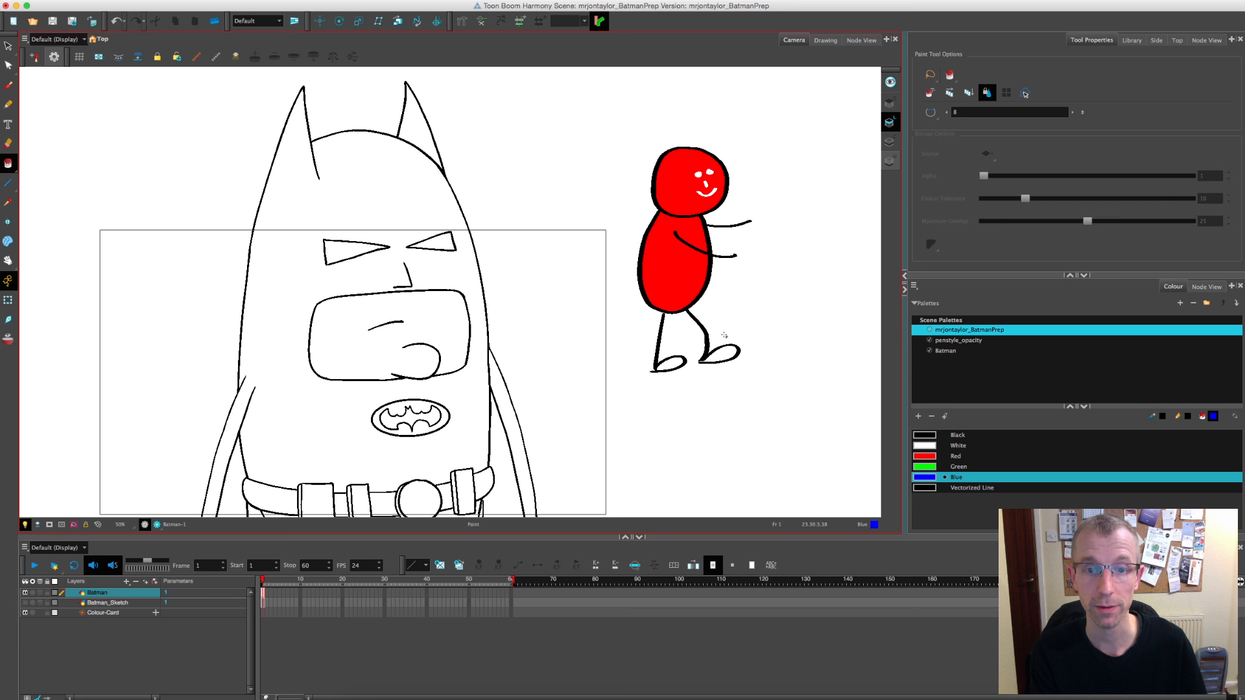
click(714, 354)
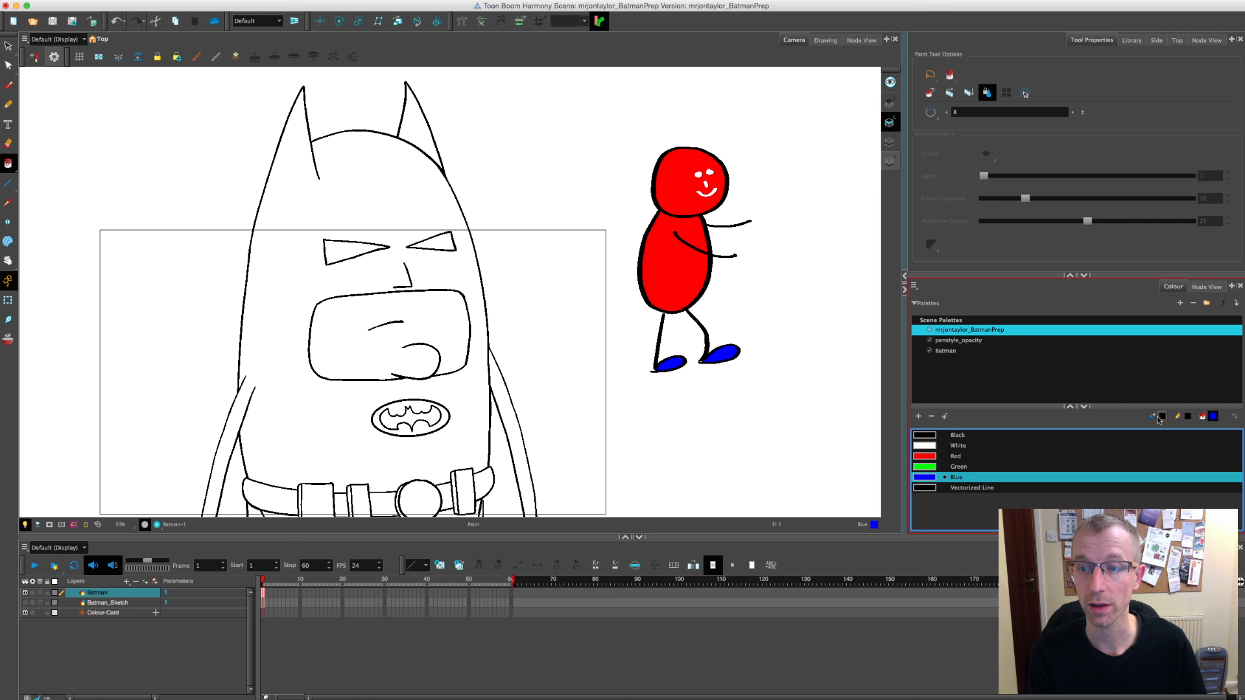
drag(580, 147, 572, 247)
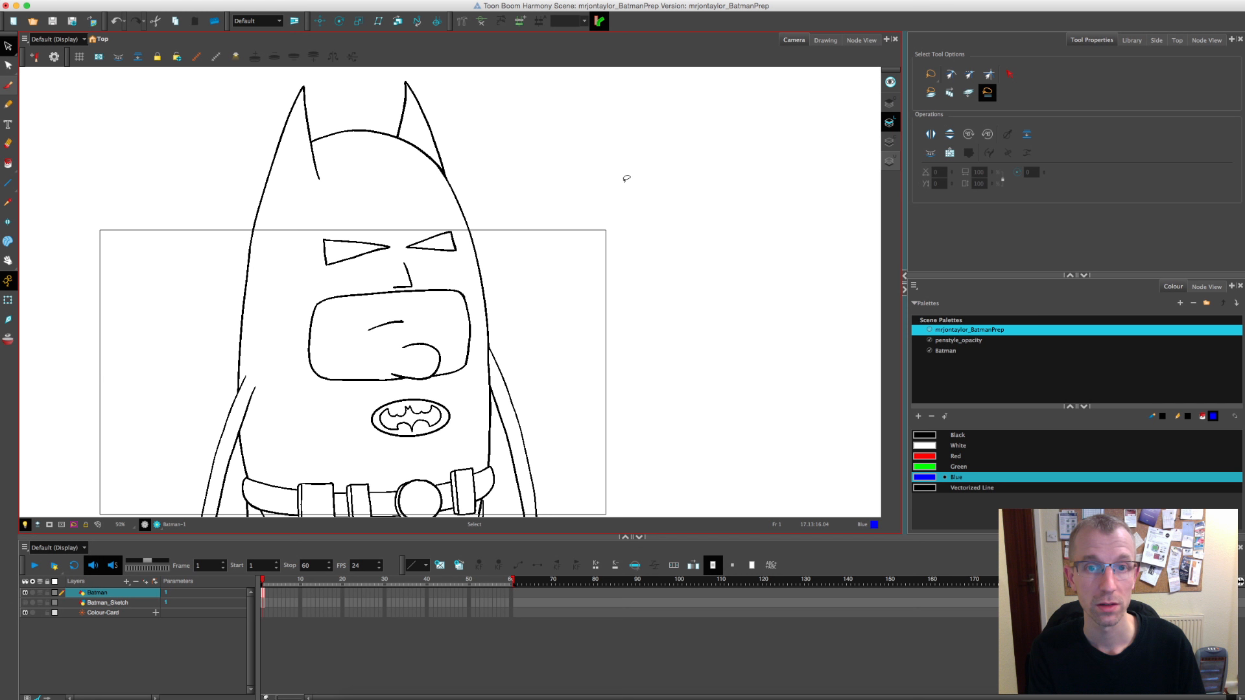
Step: Switch the Paint tool to Ink mode for recolouring lines
click(8, 163)
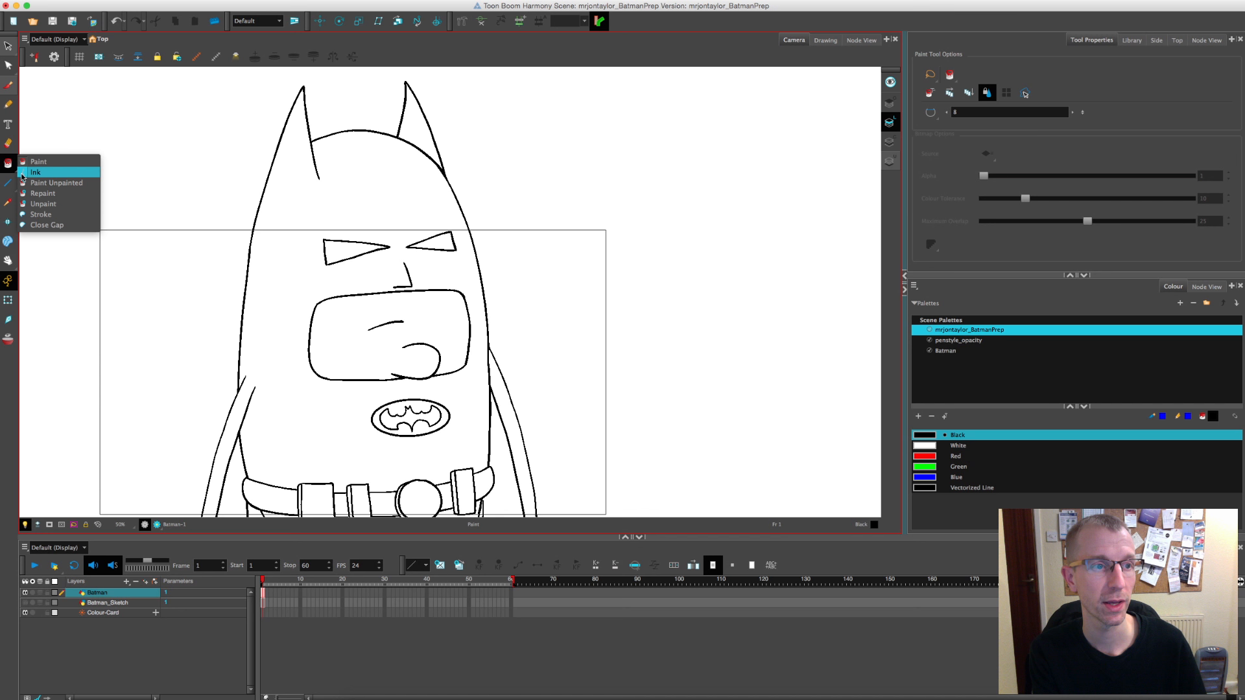
click(35, 172)
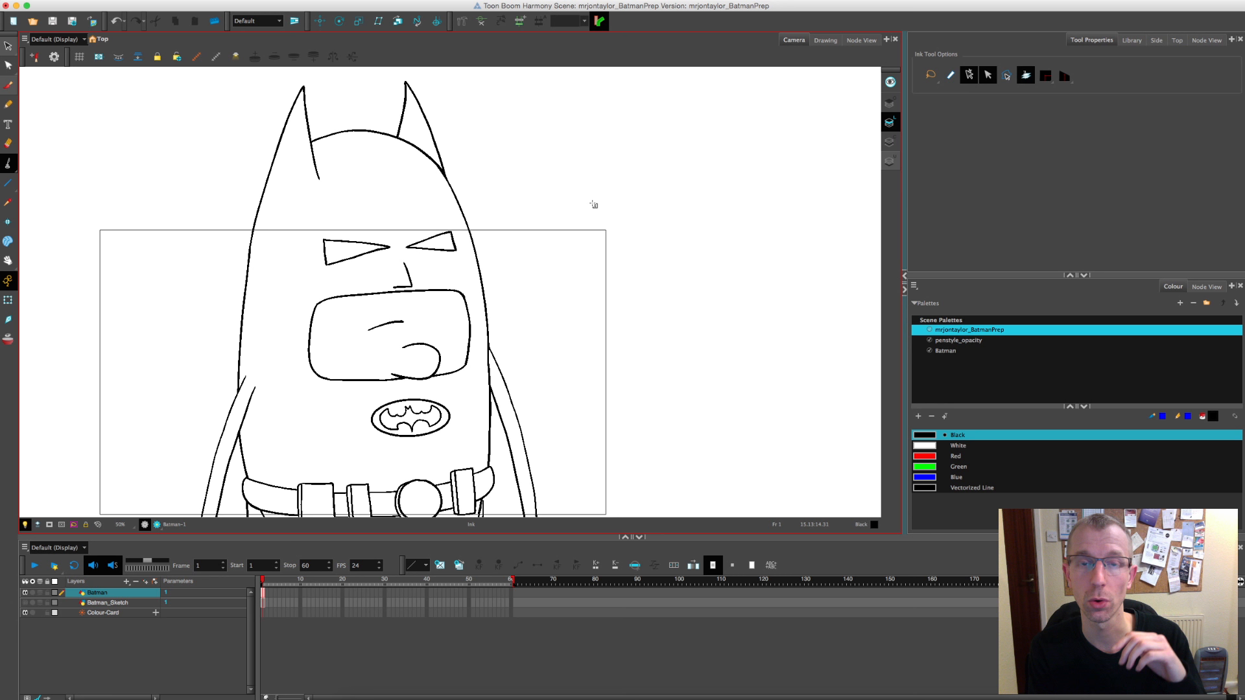
mouse_move(558, 120)
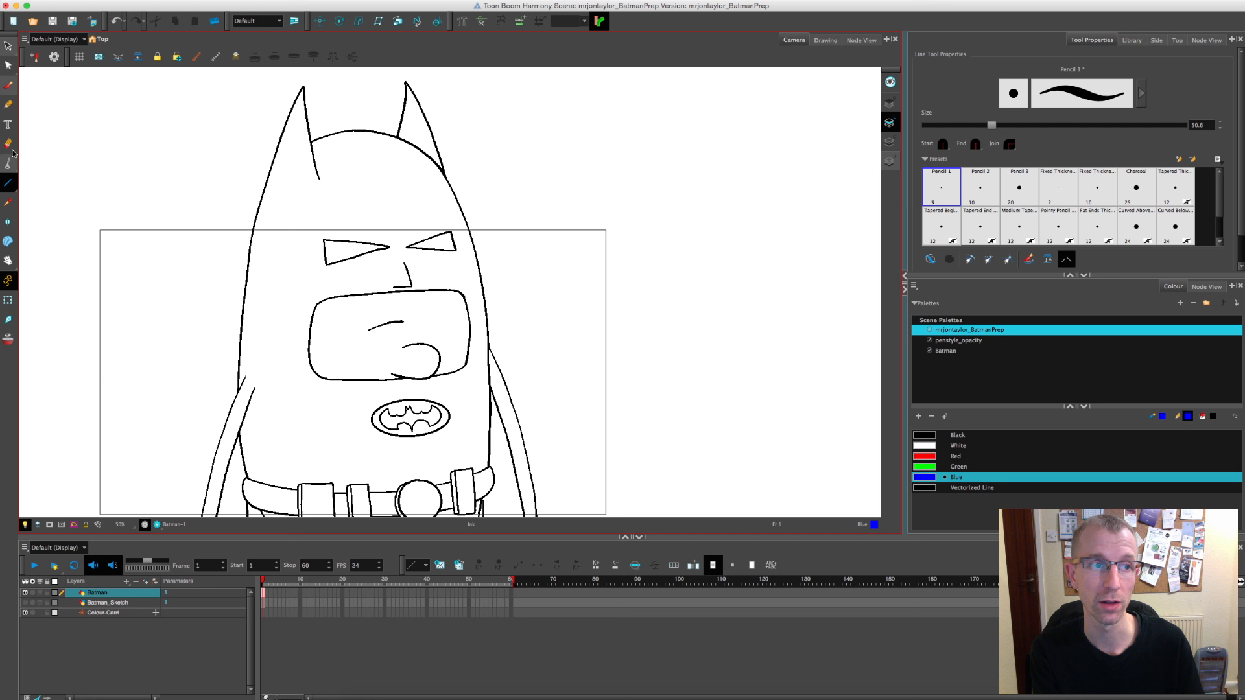
click(8, 163)
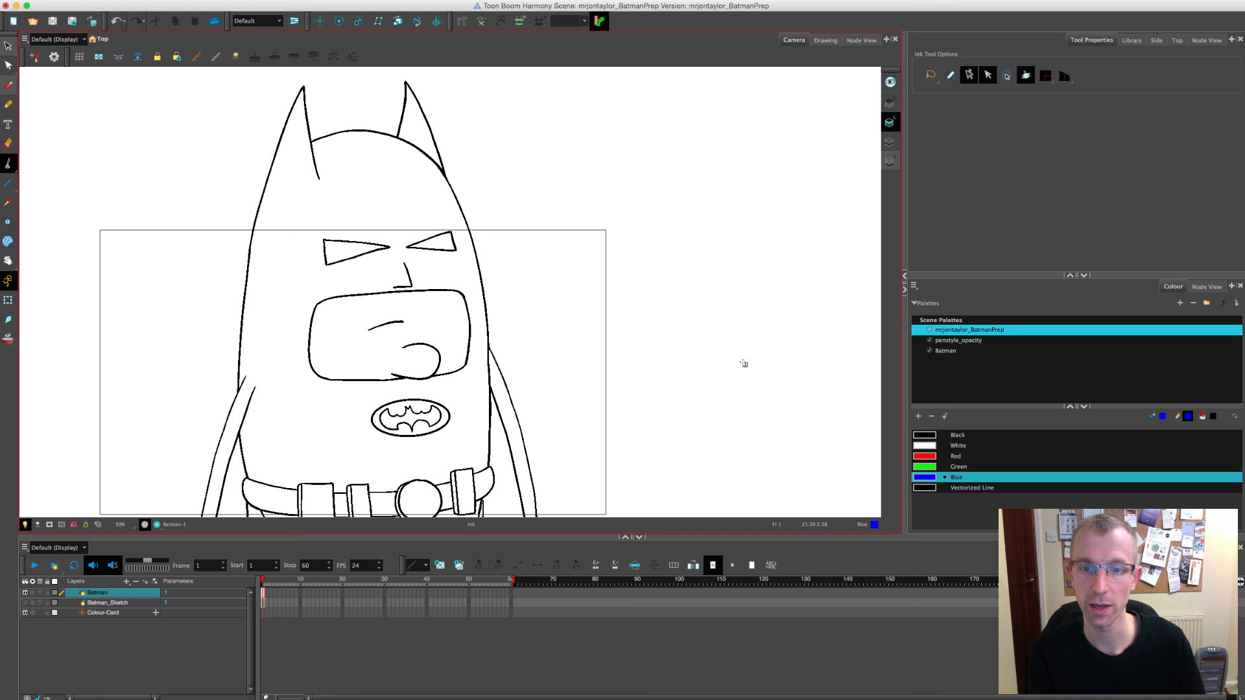
Step: Draw a vertical red test line right of Batman and ink it green
click(8, 182)
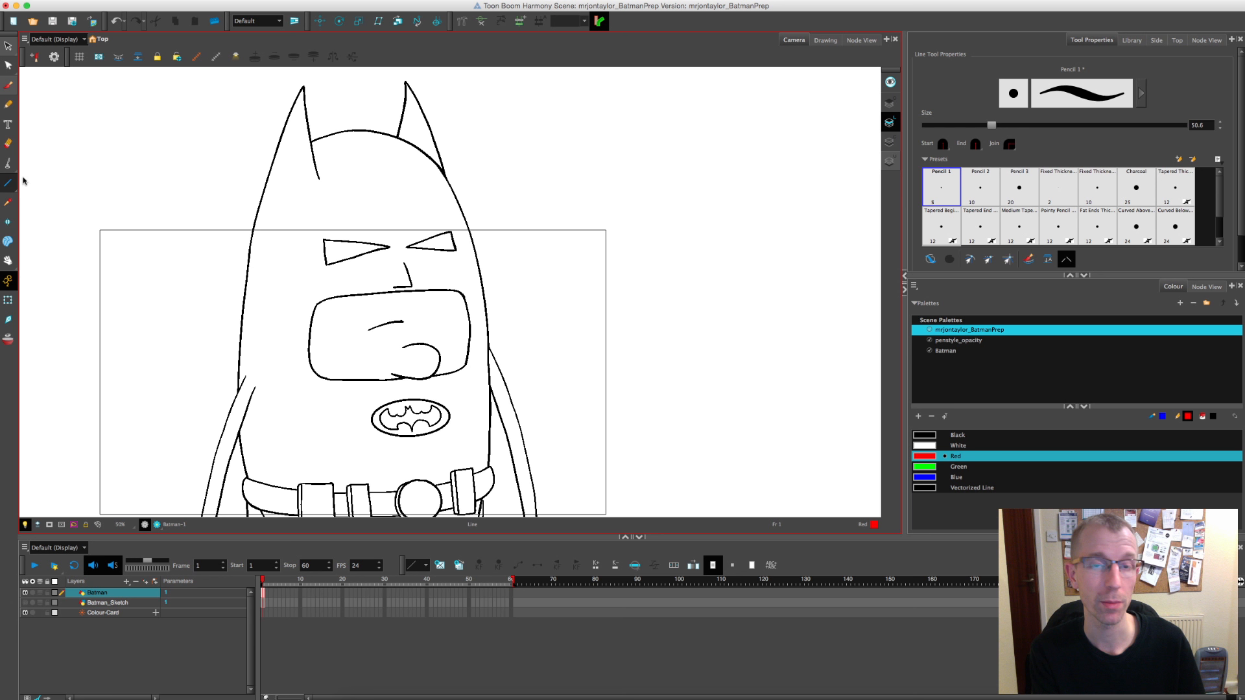
drag(641, 117, 641, 420)
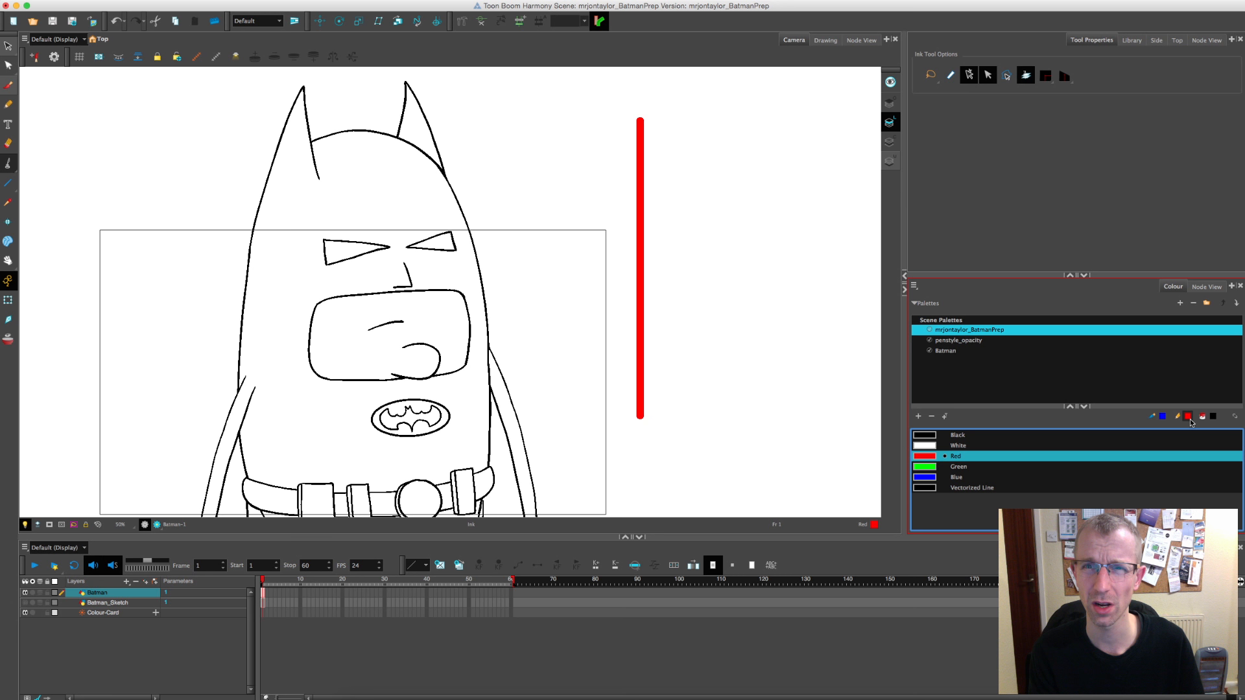
click(958, 467)
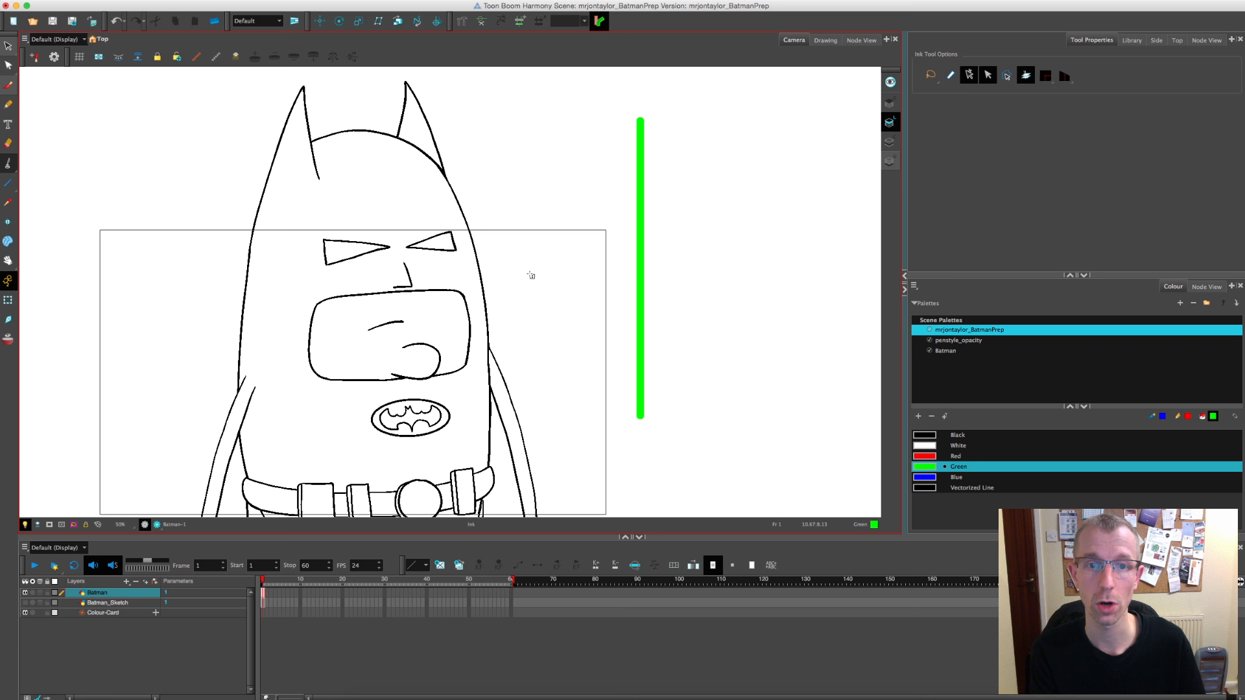
click(955, 456)
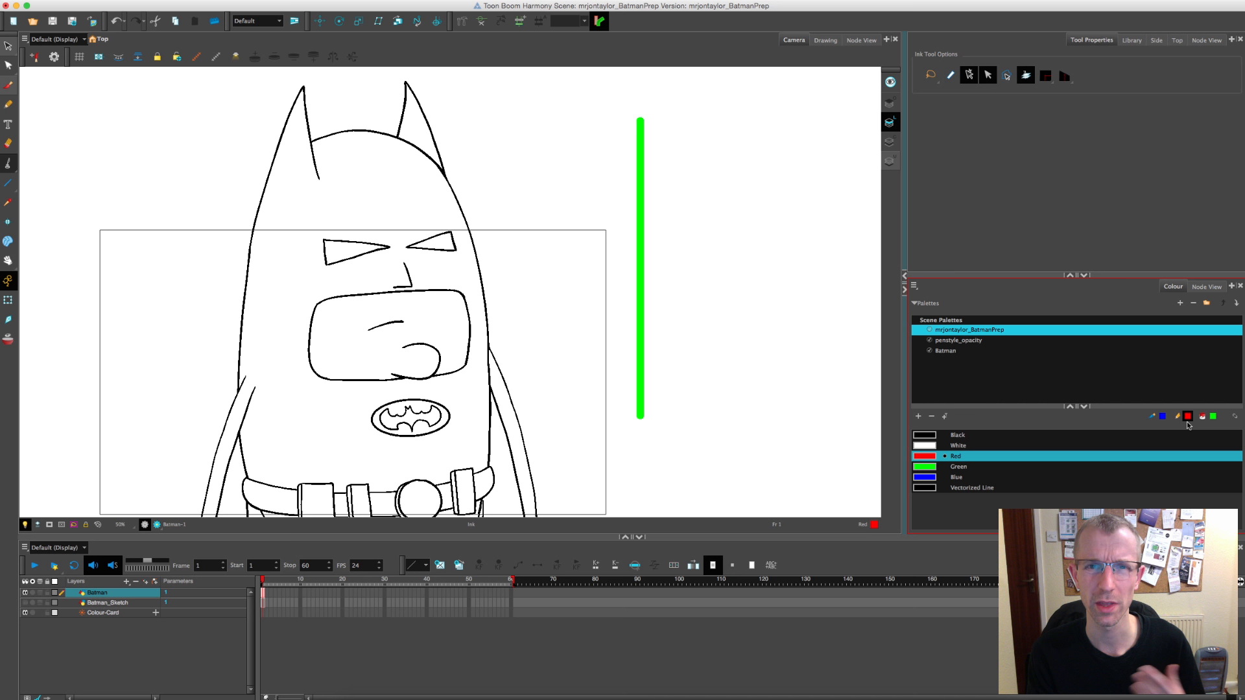
click(956, 467)
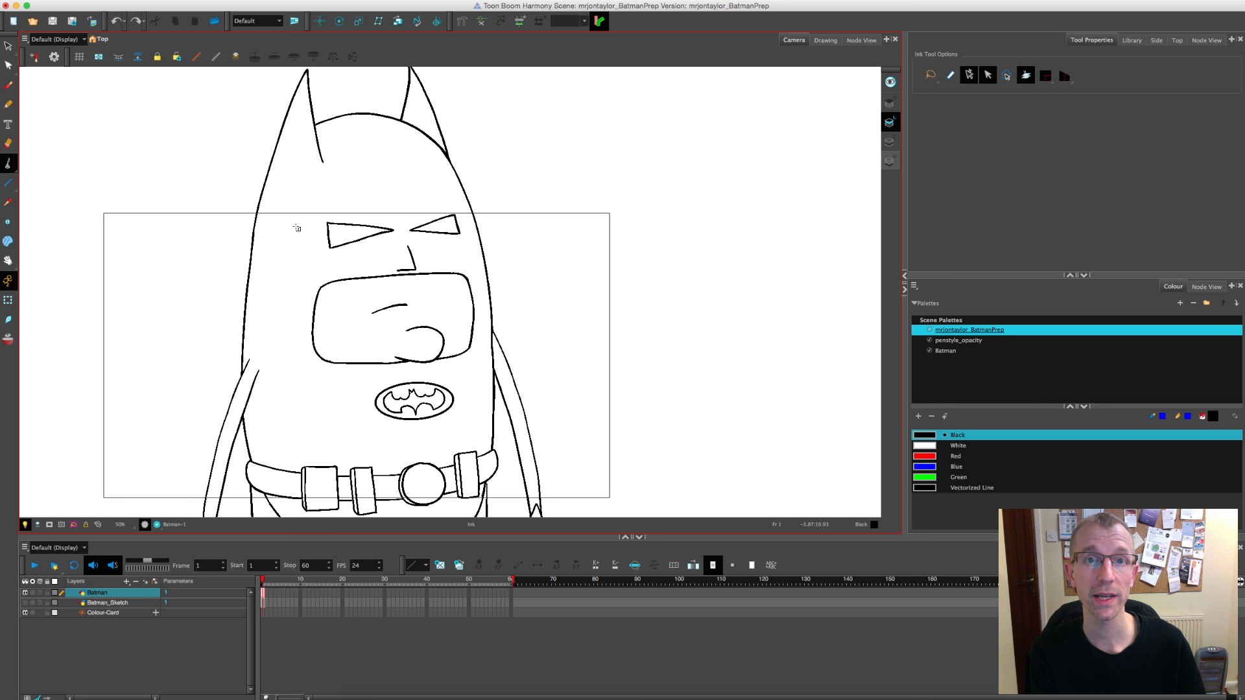
Step: Fill Batman's mask and body red and eye slits blue, then change Paint mode
click(10, 163)
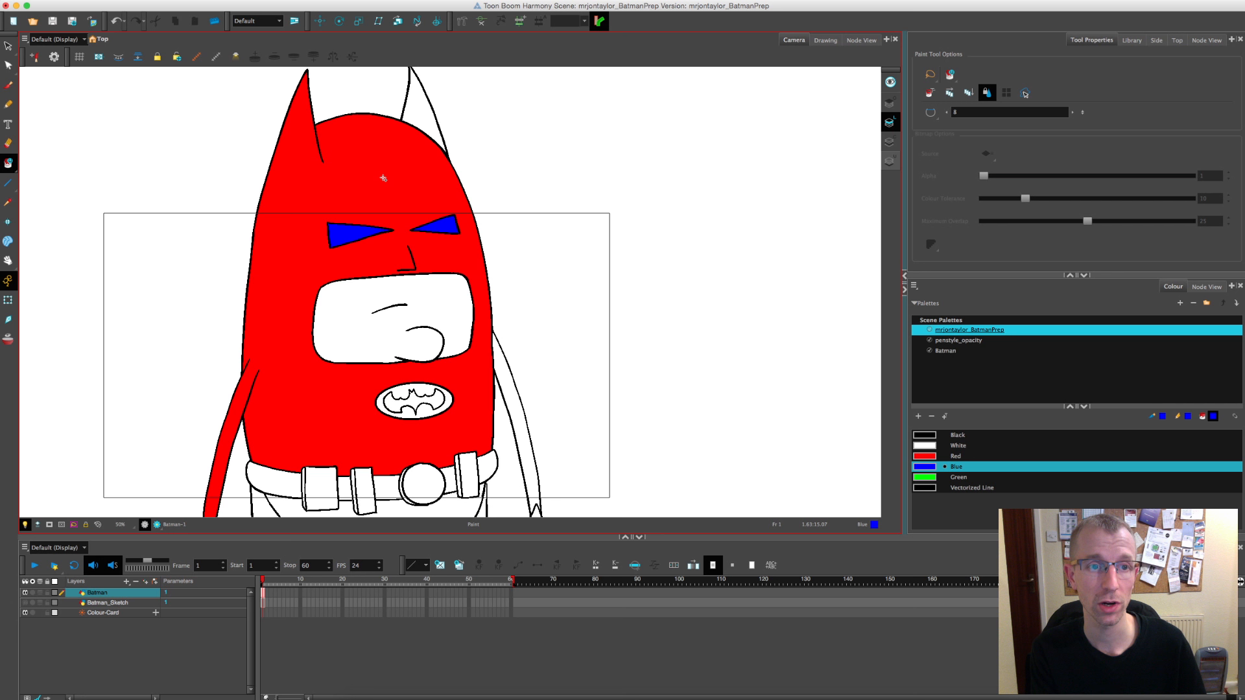
click(9, 164)
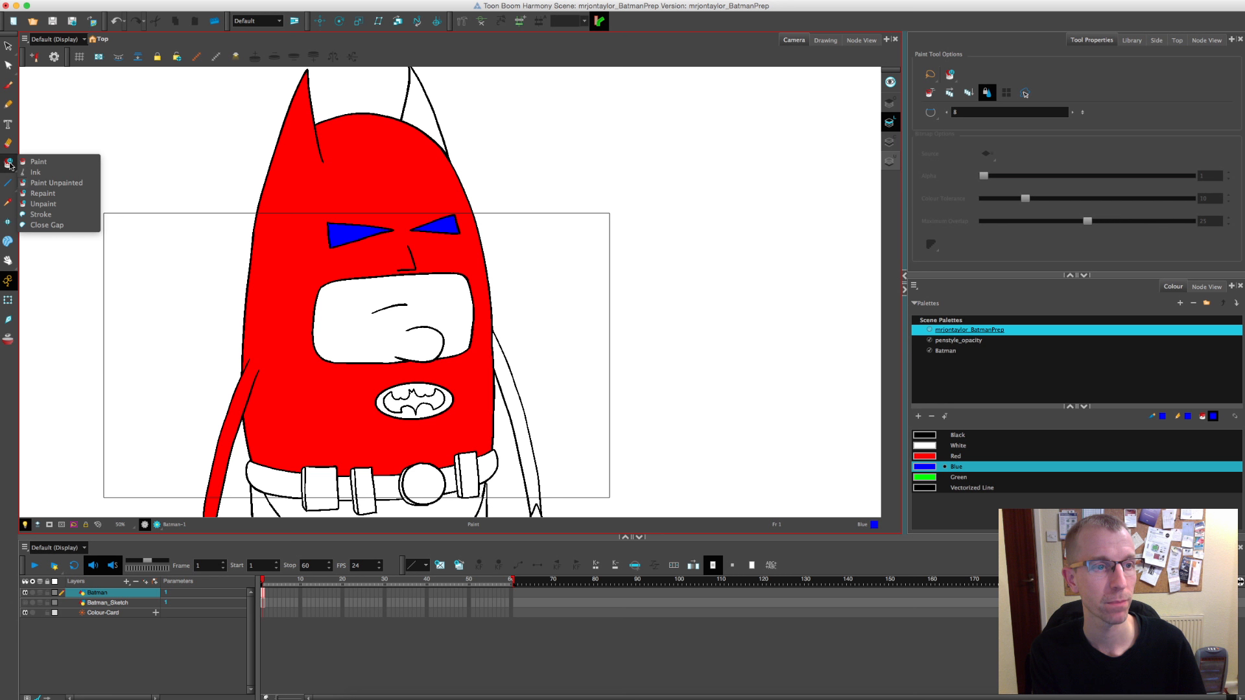
click(10, 164)
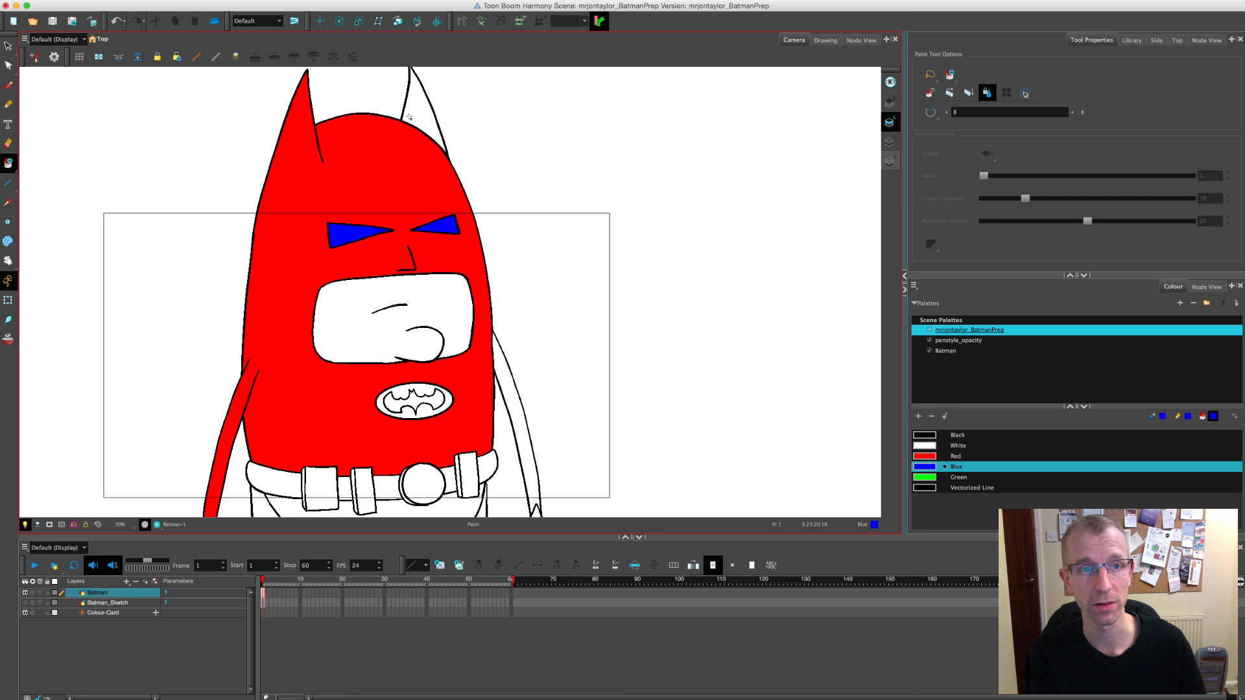
click(958, 477)
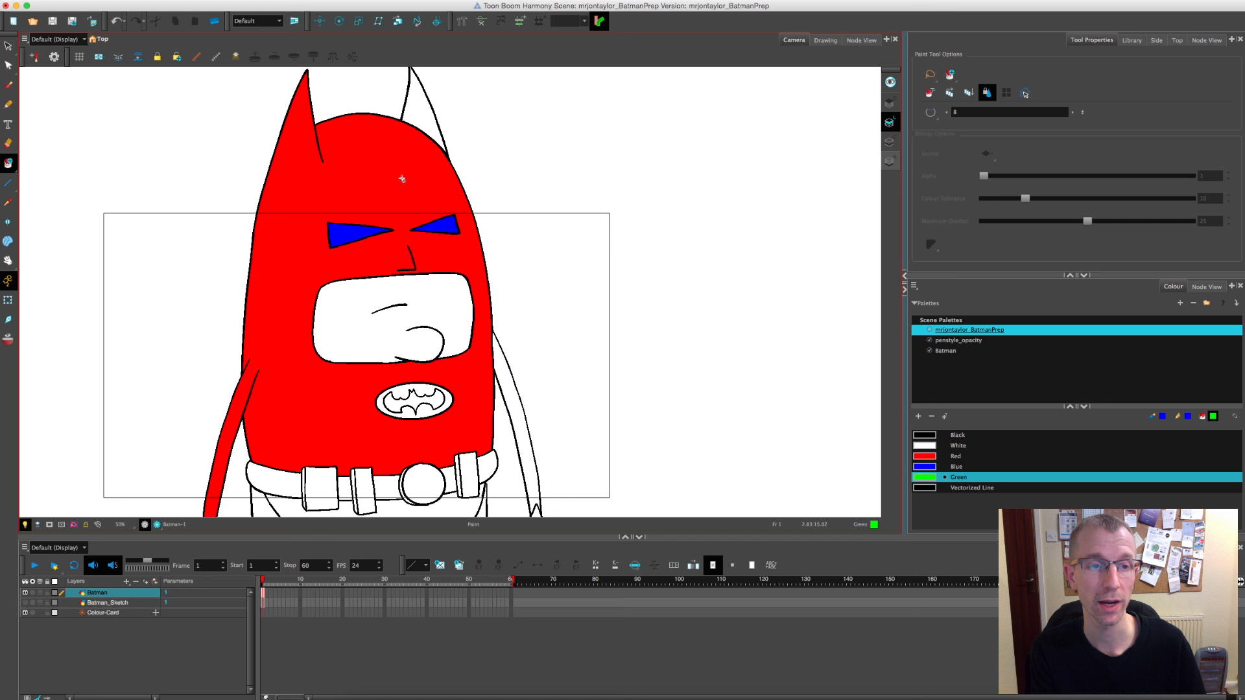
key(cmd+z)
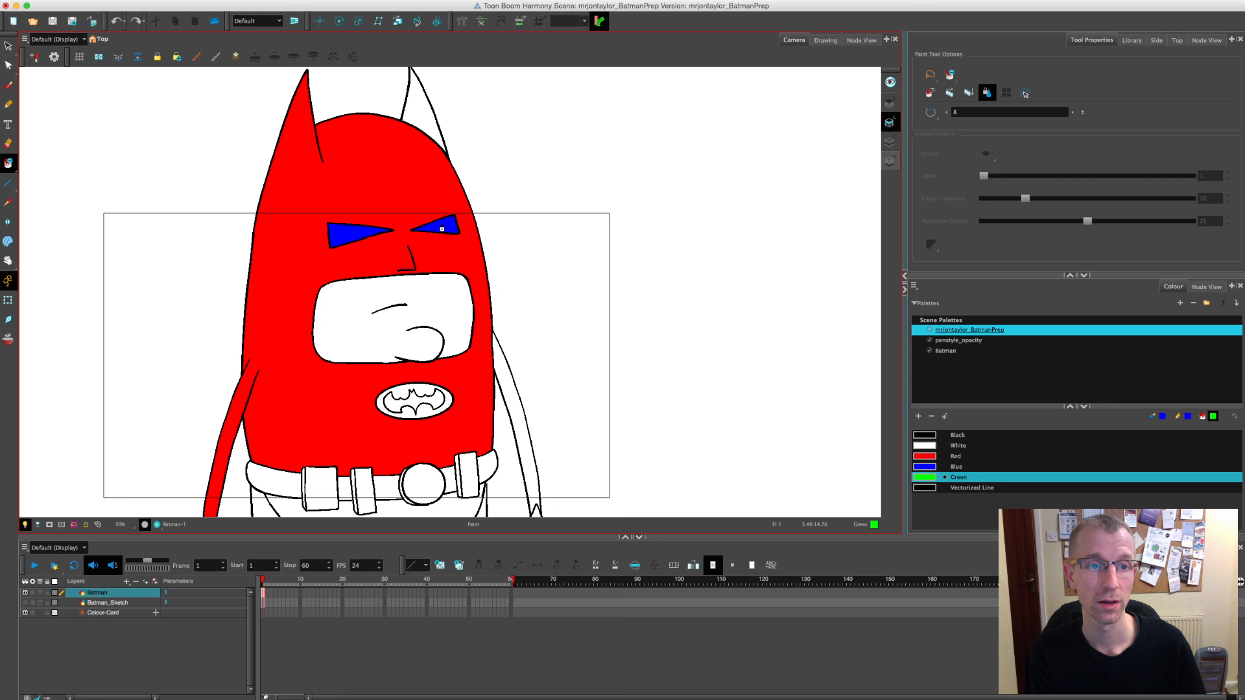
Step: Undo the red and blue test fills, back to black outlines only
click(357, 250)
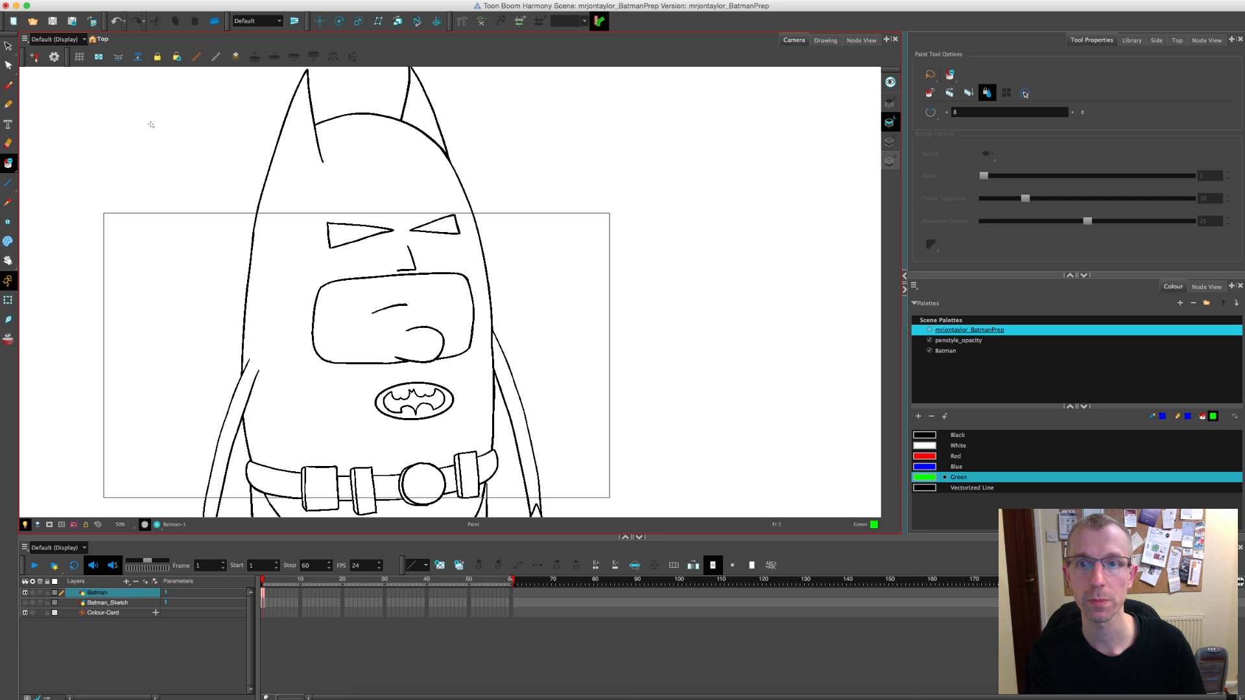
mouse_move(930, 112)
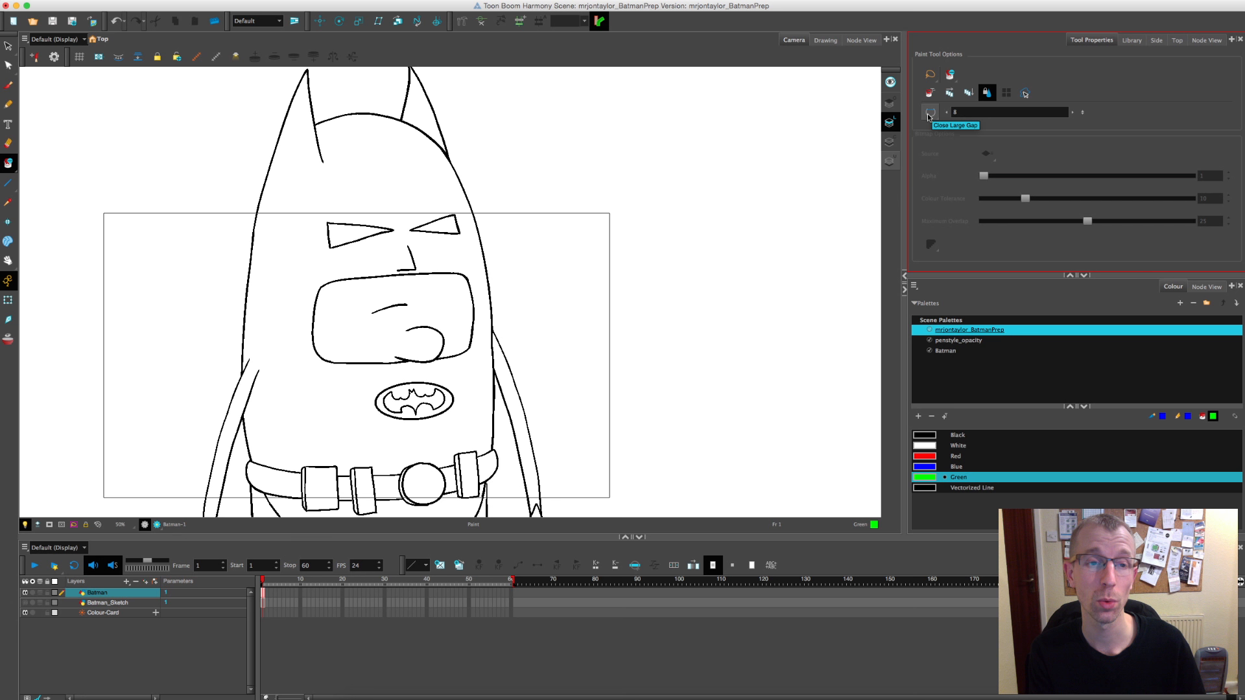
mouse_move(8, 86)
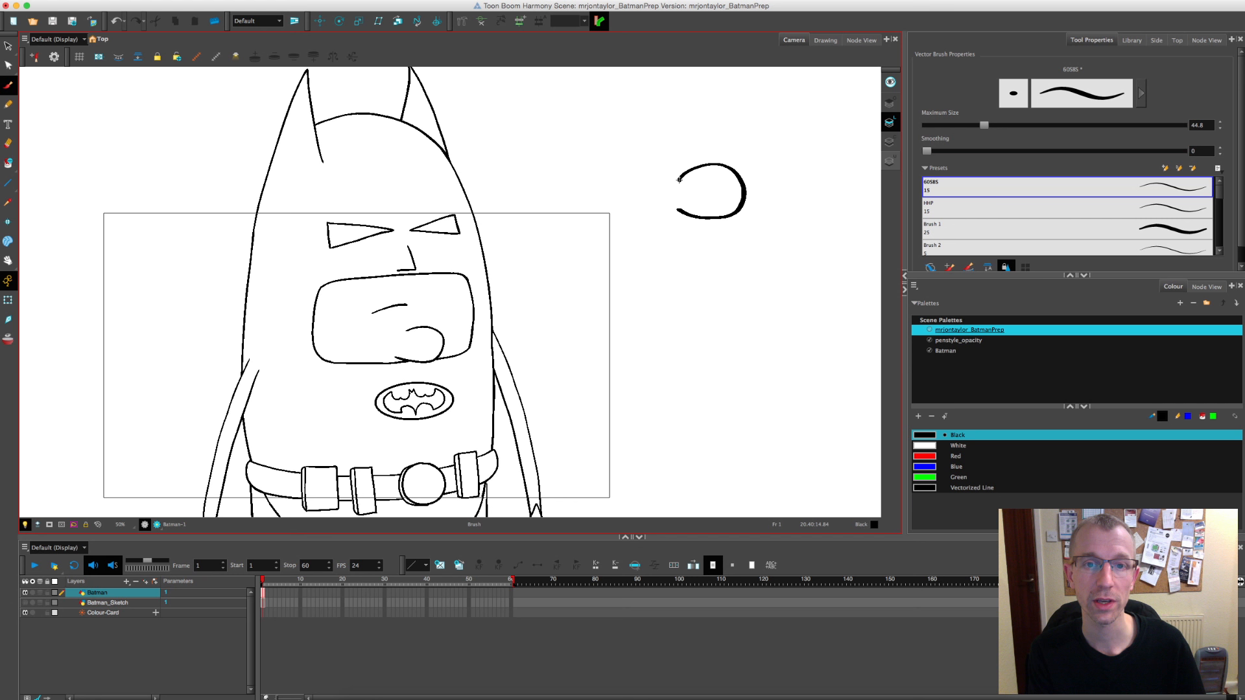
Step: Draw an open black C-shaped practice curve with a gap beside Batman
click(8, 164)
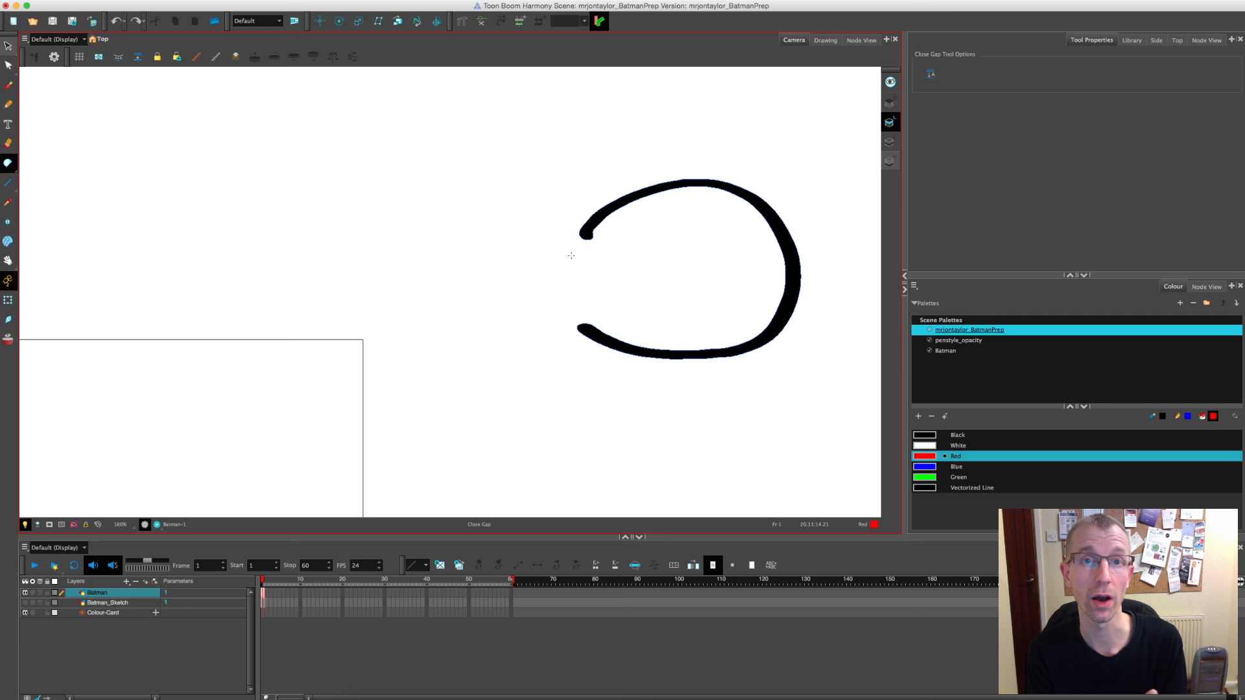
key(cmd+z)
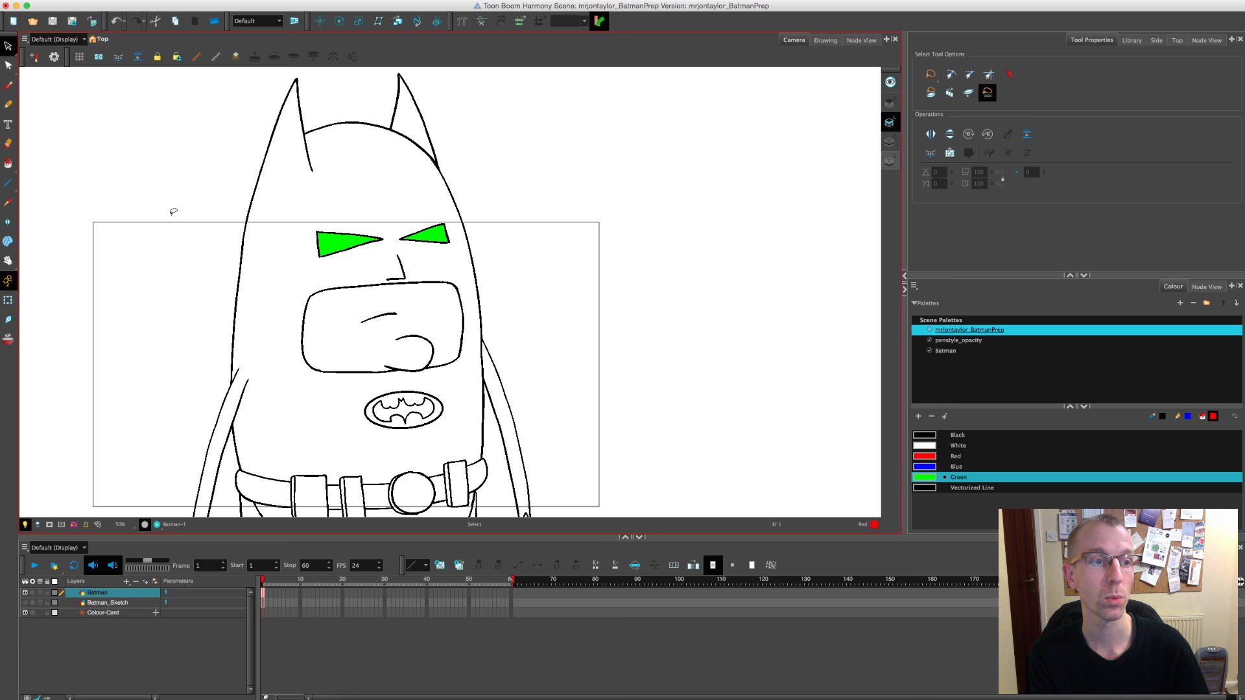
mouse_move(106, 152)
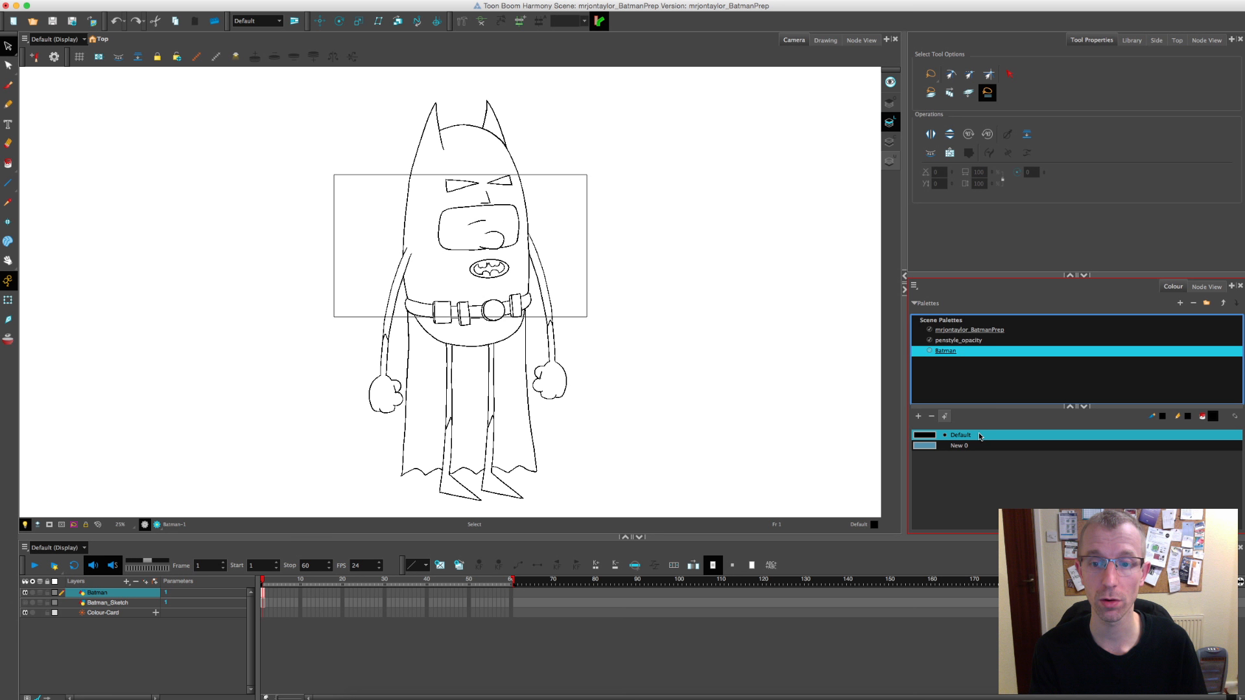
mouse_move(836, 335)
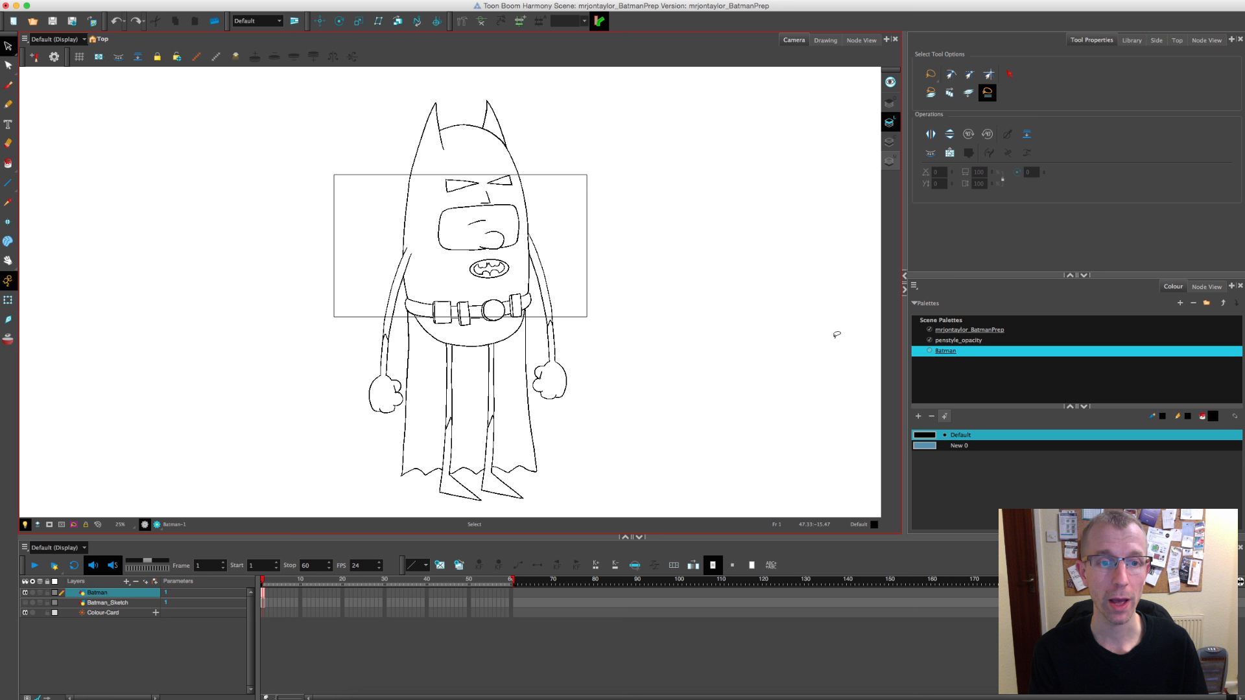
mouse_move(880, 377)
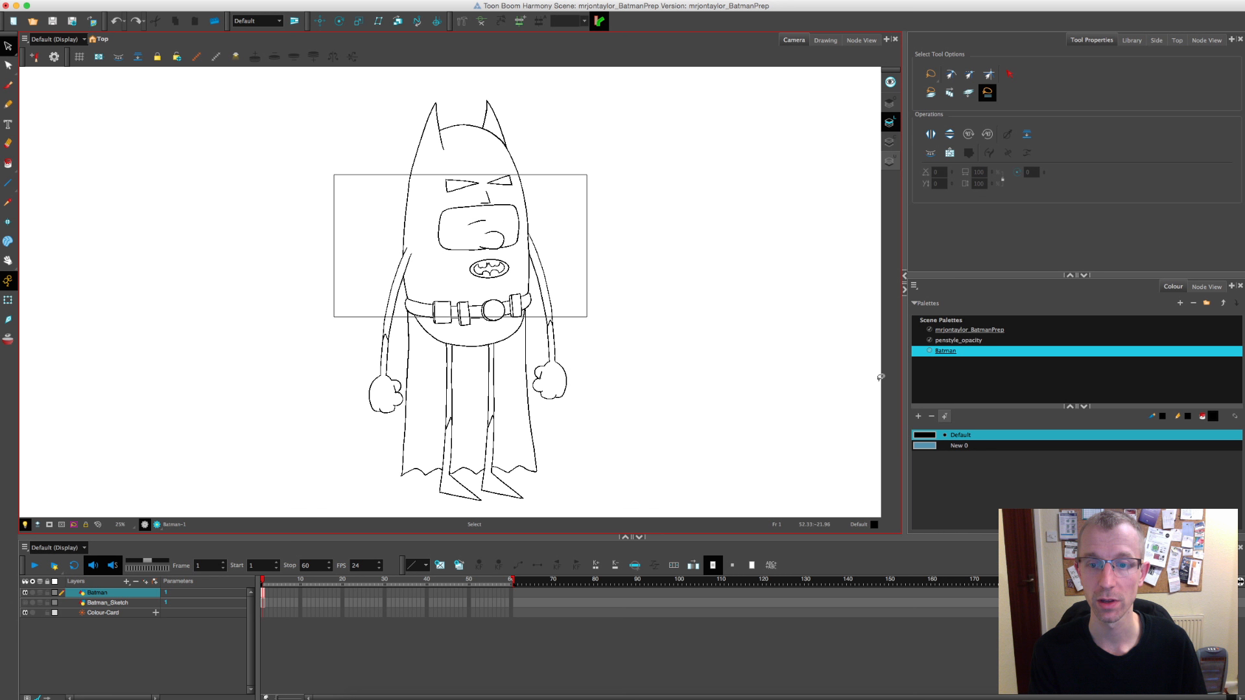
Step: Add a new swatch to the Batman palette, named Suit 1 in dark grey
click(918, 416)
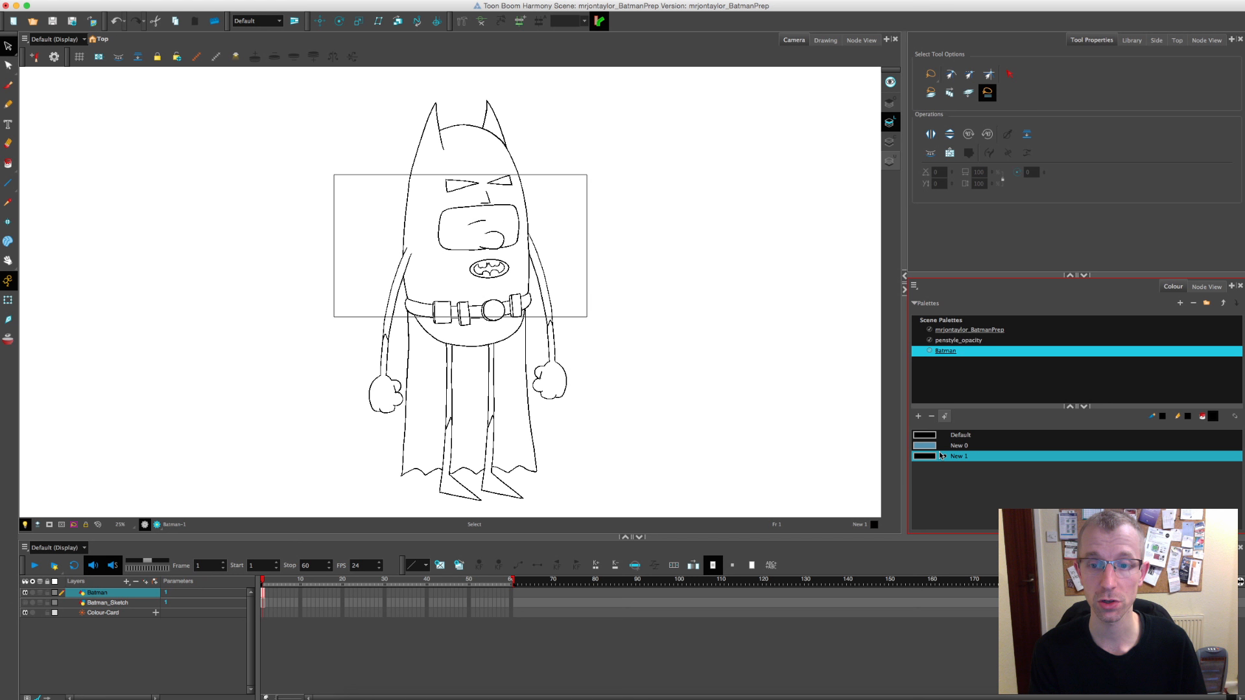
double_click(959, 455)
text(Suit)
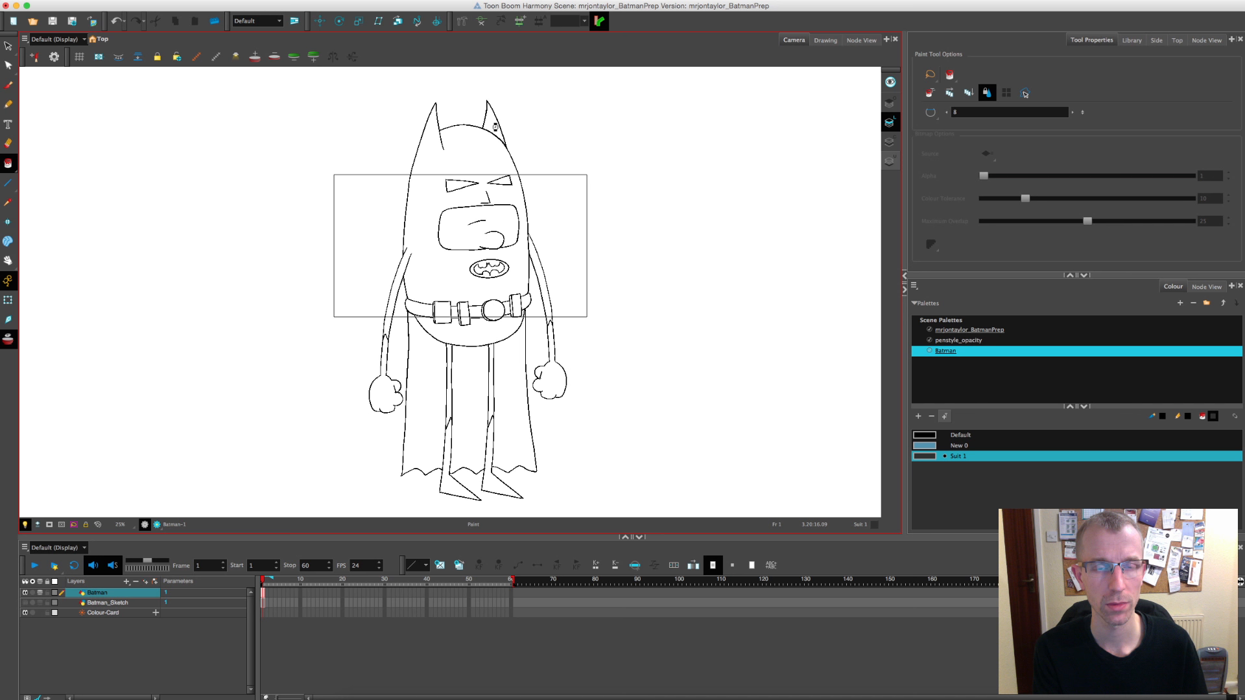
Step: Fill the cowl, torso, arms and legs with dark grey Suit 1
click(492, 158)
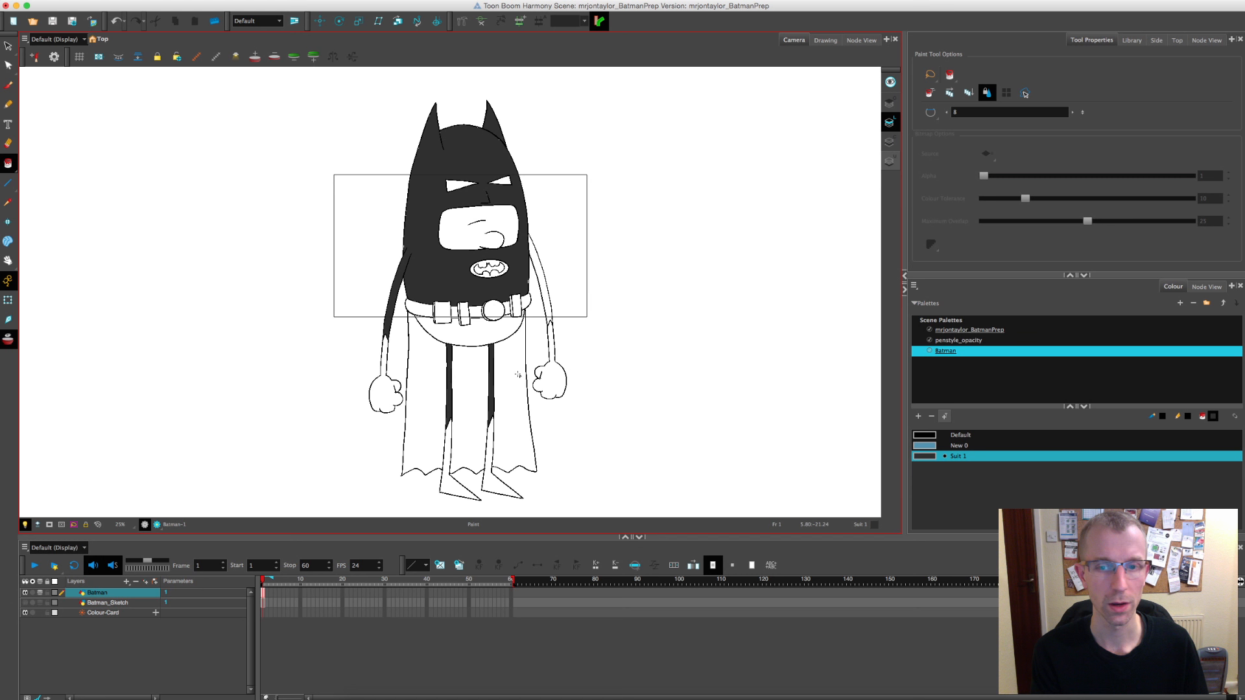
click(918, 416)
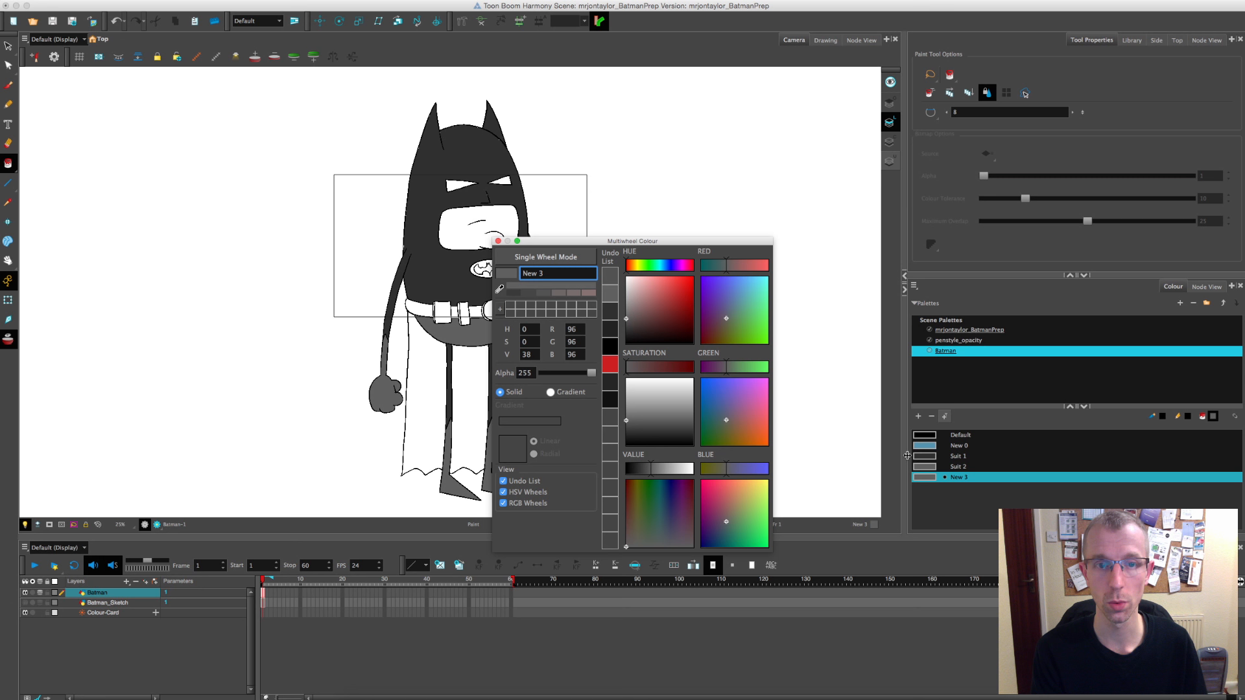
Step: Name a grey swatch 'Cape' and fill the remaining cape with it
text(Cape)
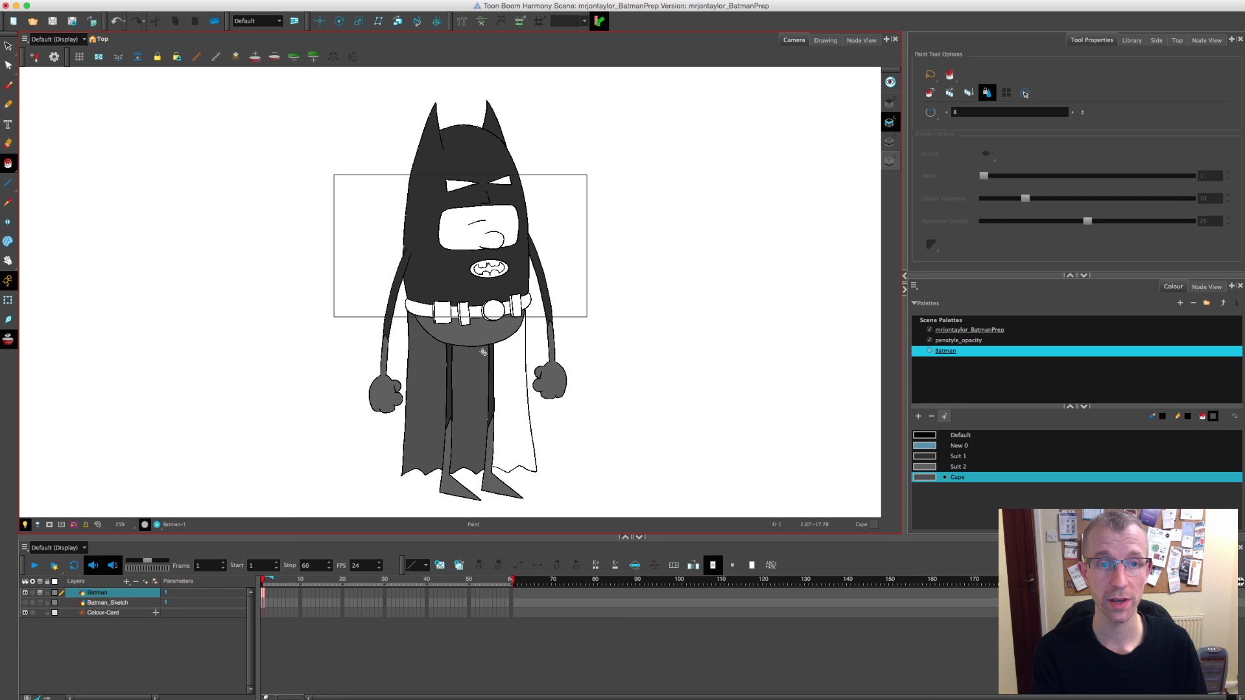
mouse_move(481, 355)
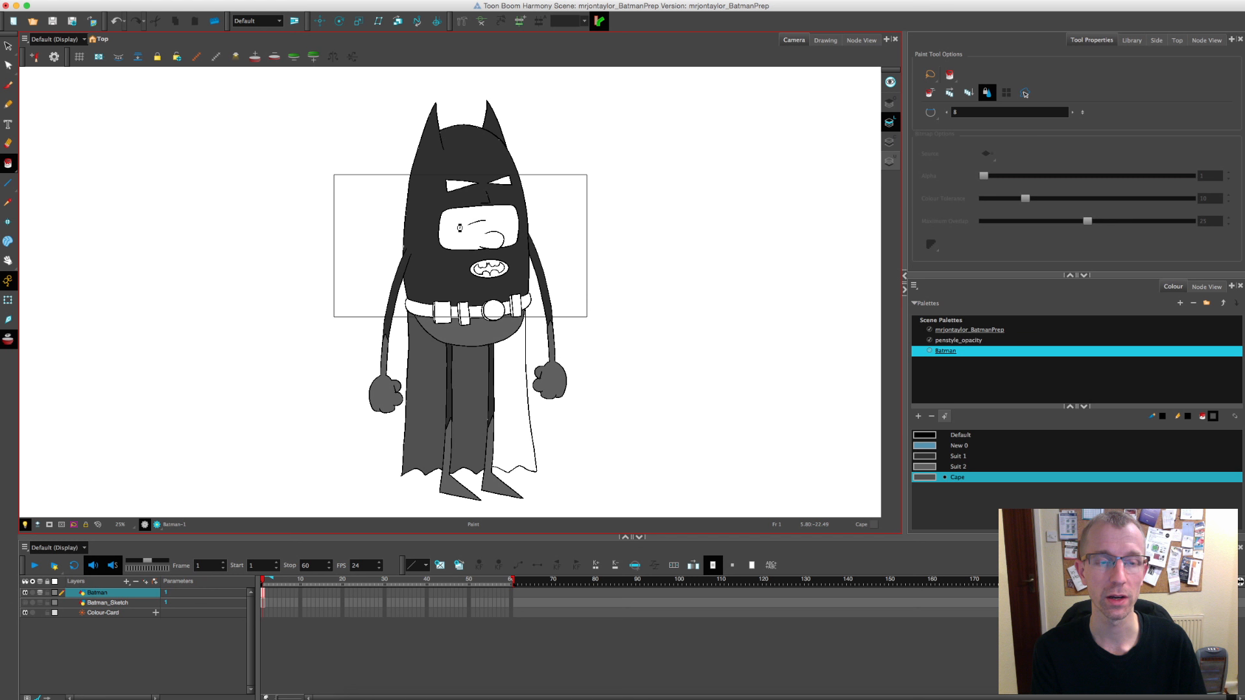
click(918, 416)
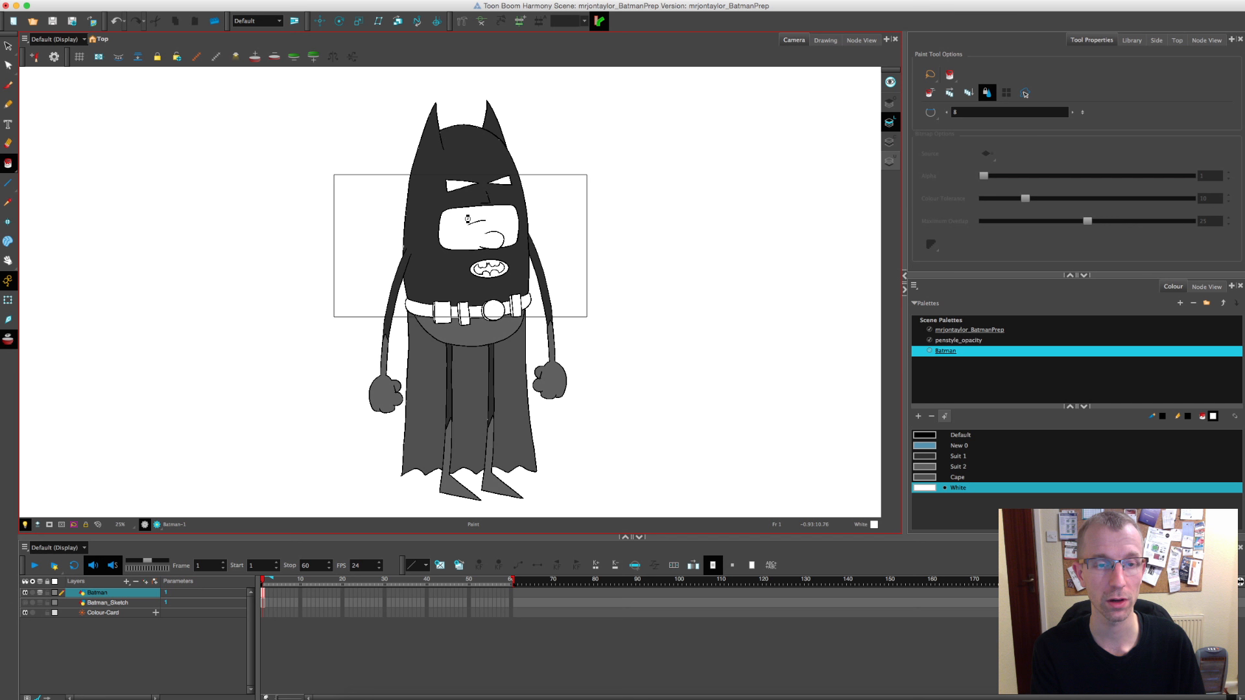
Step: Fill one of Batman's eyes with the White colour
click(917, 415)
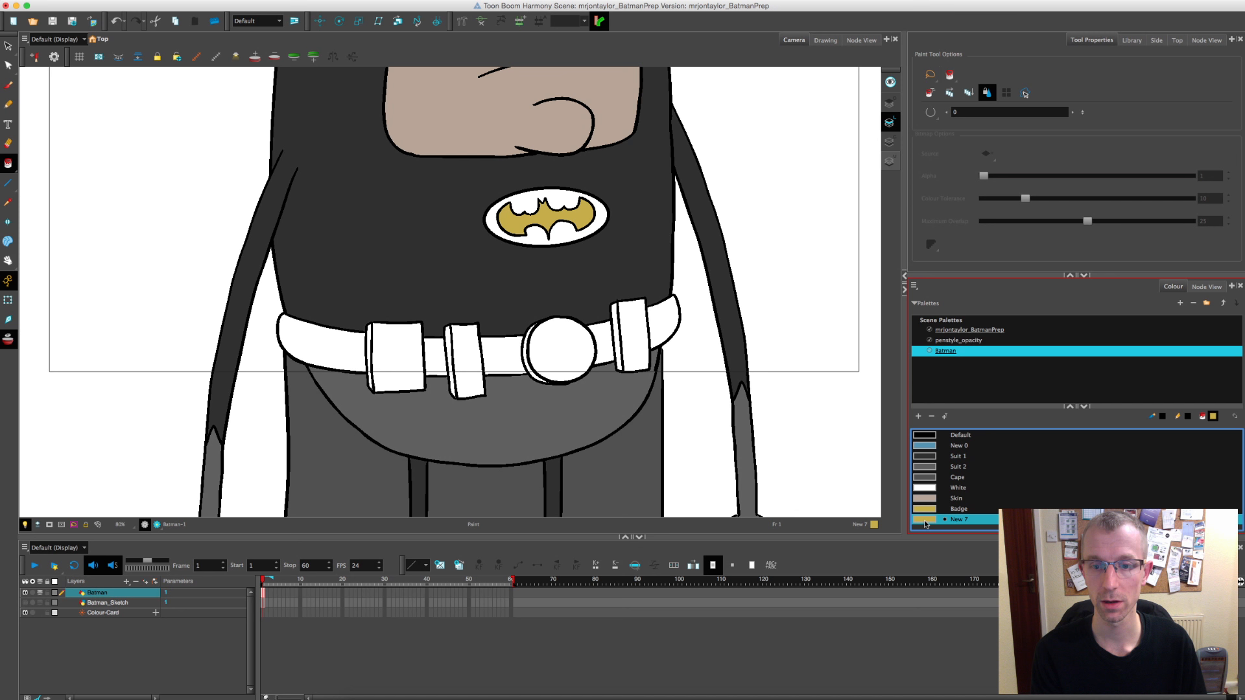
Step: Make a gold Belt swatch and paint the belt strap, loops and buckle gold
double_click(959, 520)
text(Belt)
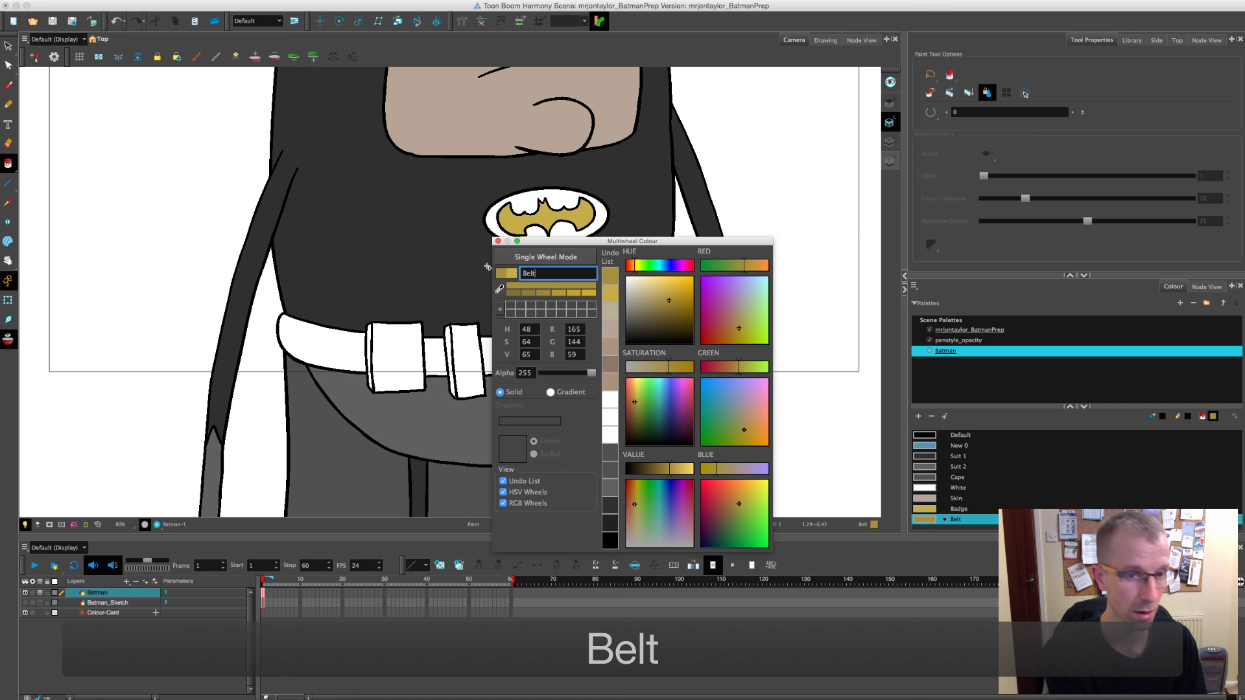
click(499, 241)
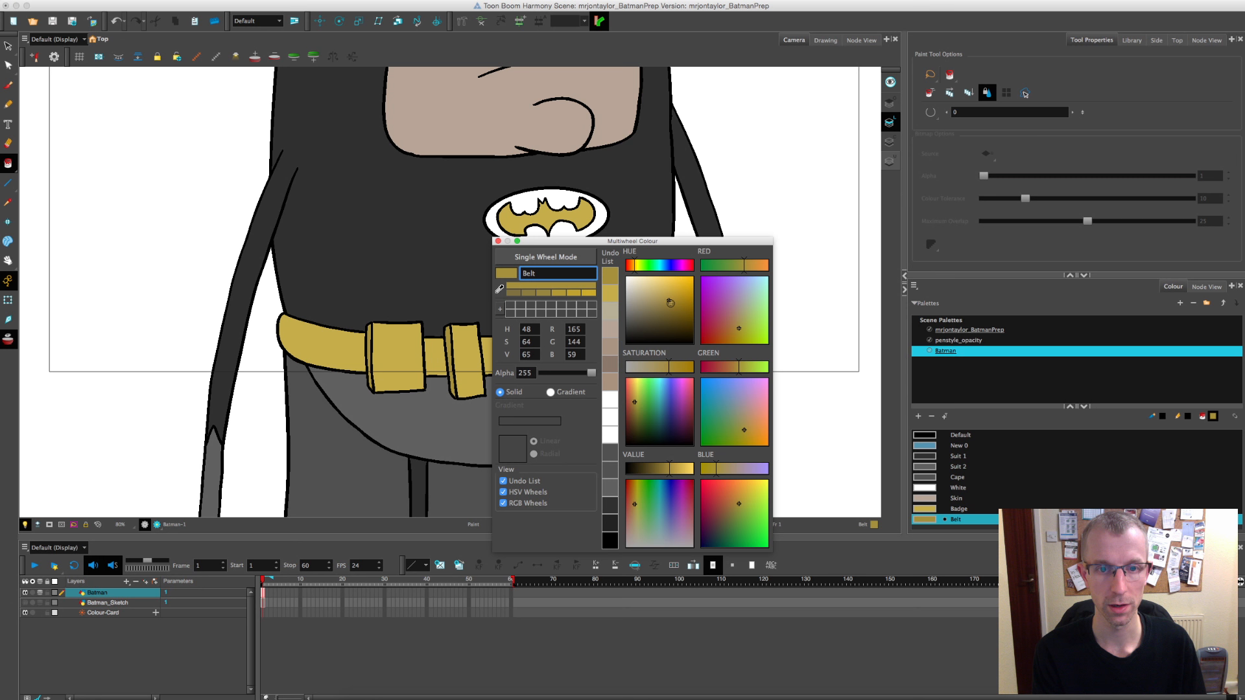
click(499, 242)
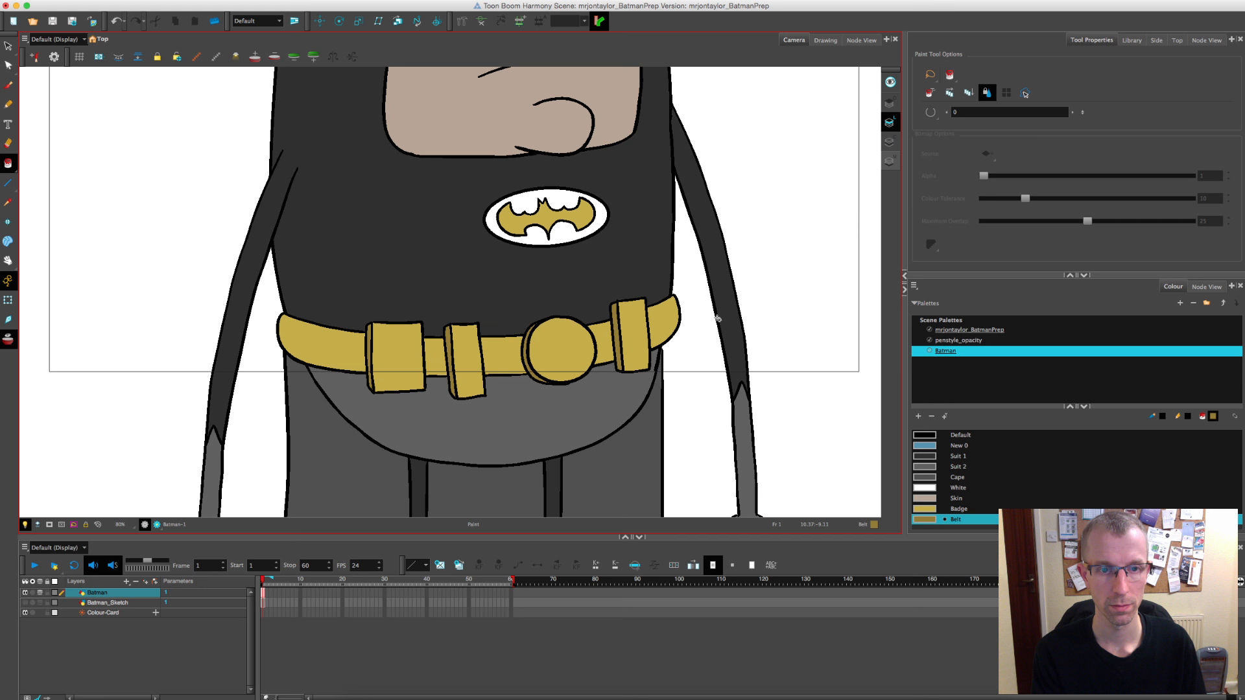
click(958, 508)
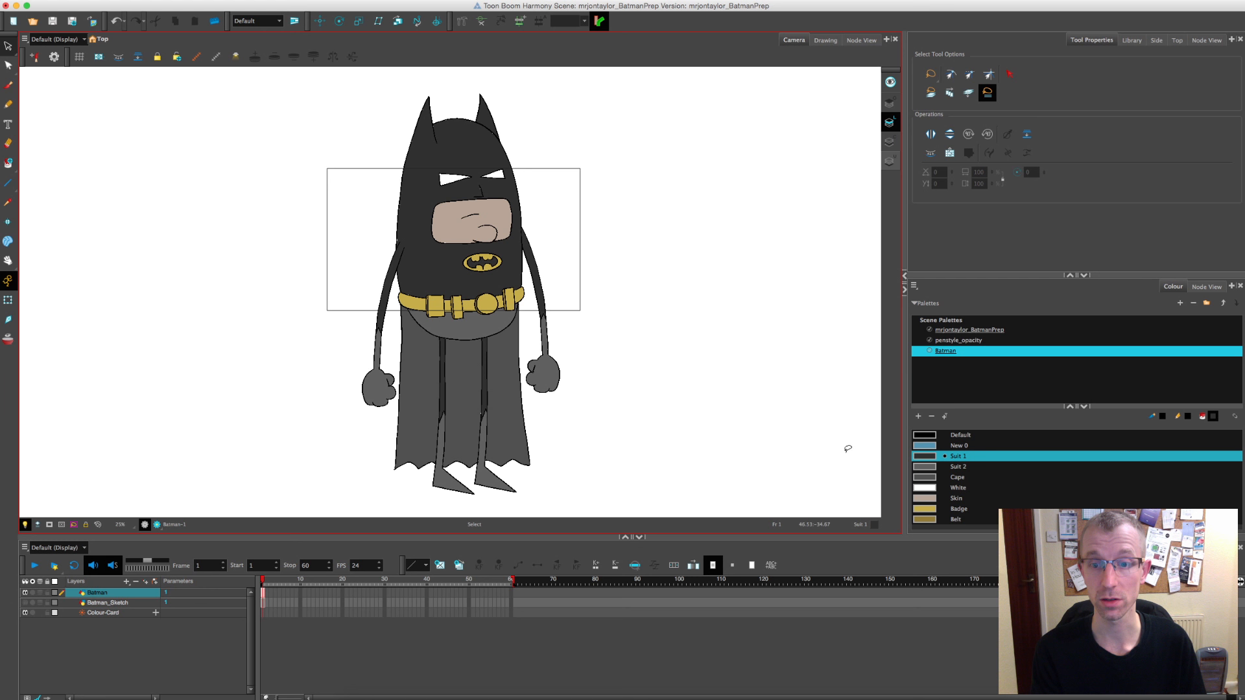
Step: Open the Suit 1 swatch in the Multiwheel Colour dialog to recolour it red
double_click(923, 455)
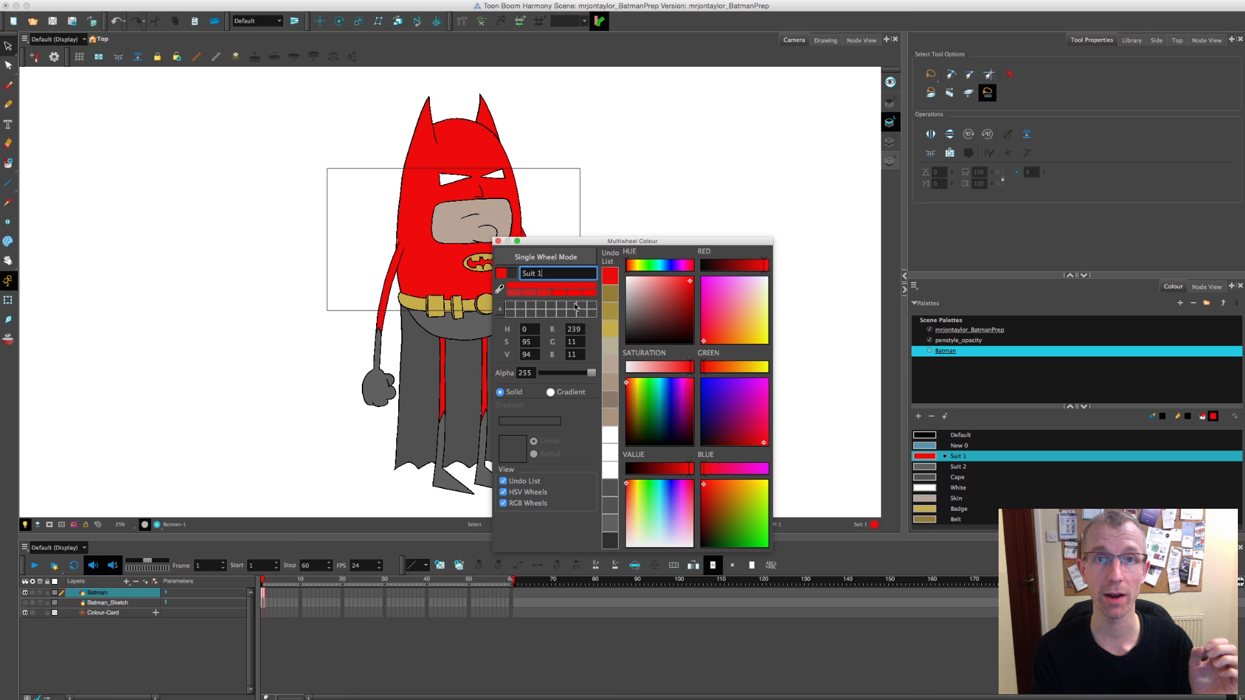
mouse_move(568, 300)
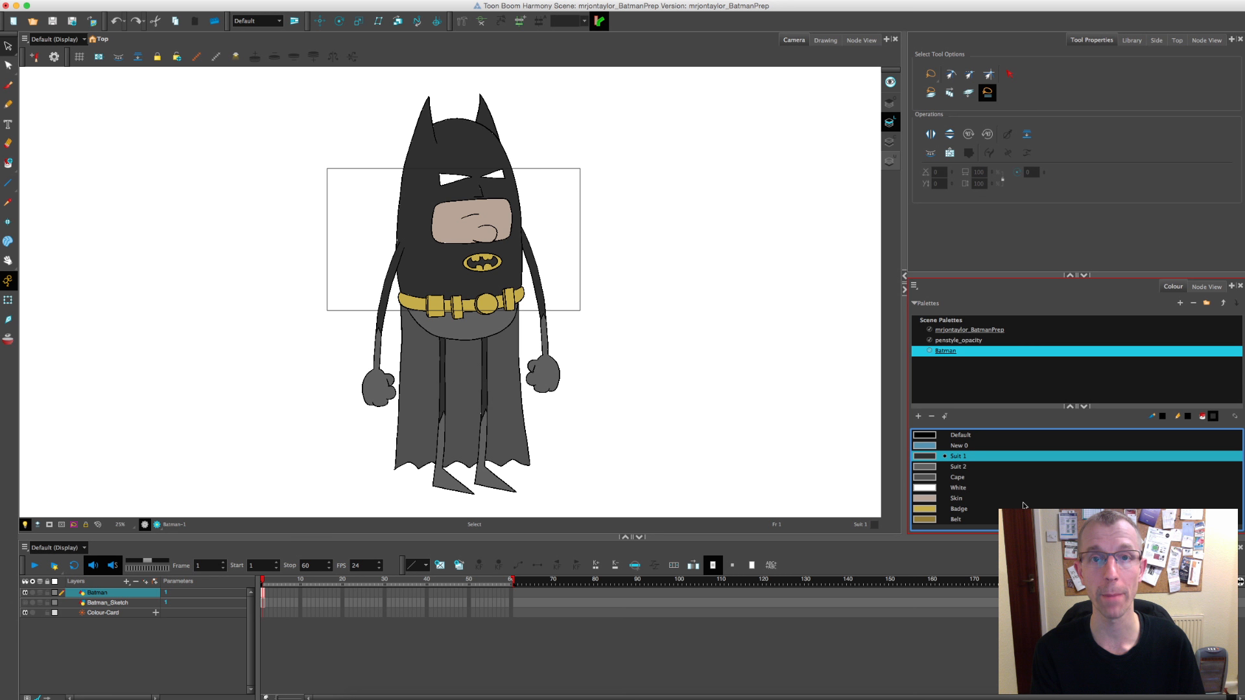
mouse_move(918, 367)
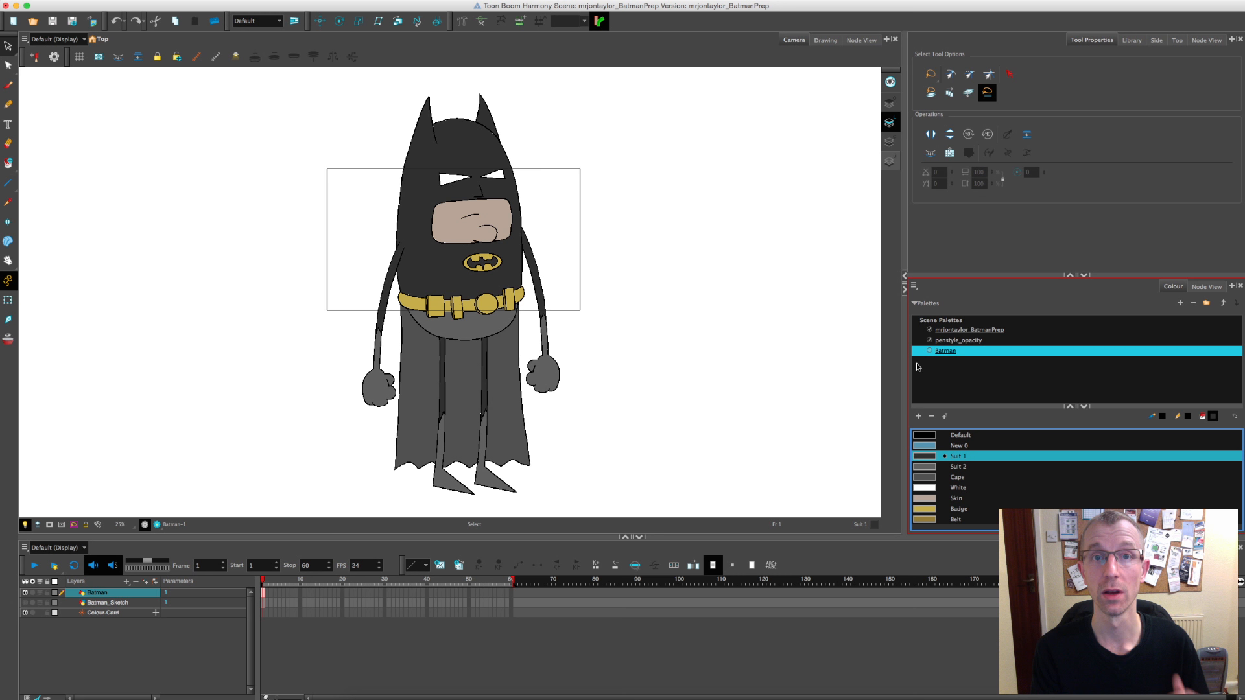